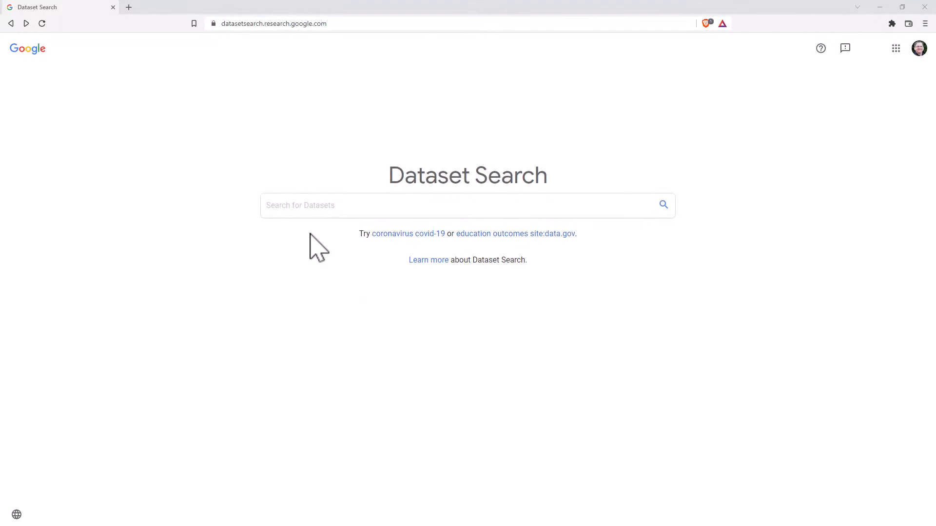
mouse_move(283, 31)
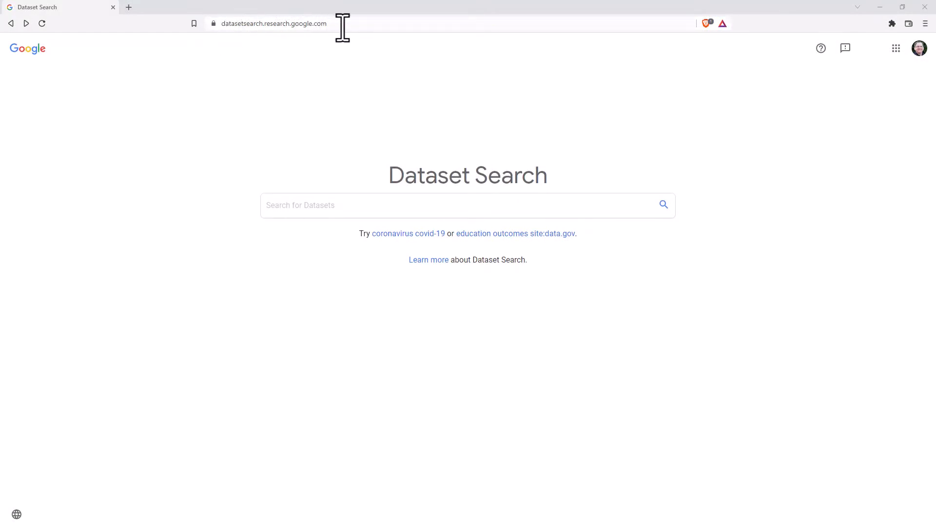
mouse_move(399, 126)
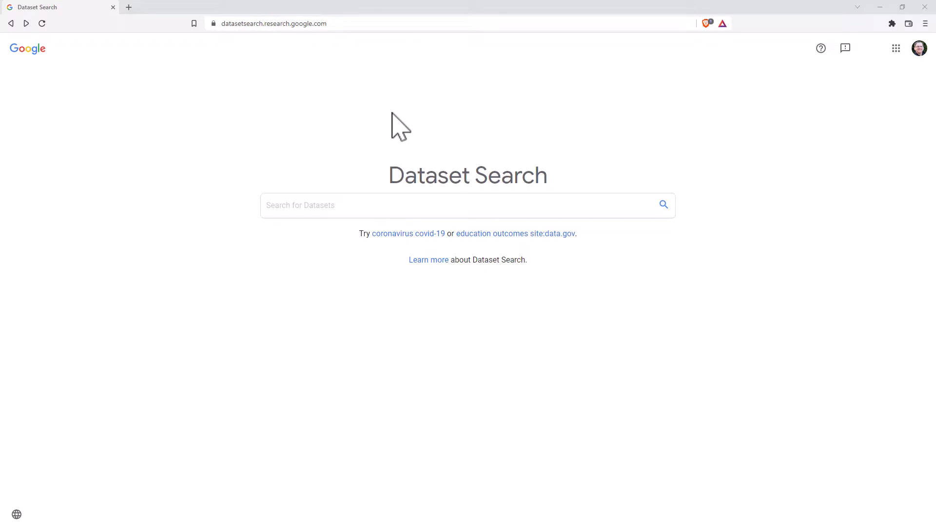
Run the suggested 'education outcomes site:data.gov' search, returning 100+ datasets
left_click(322, 206)
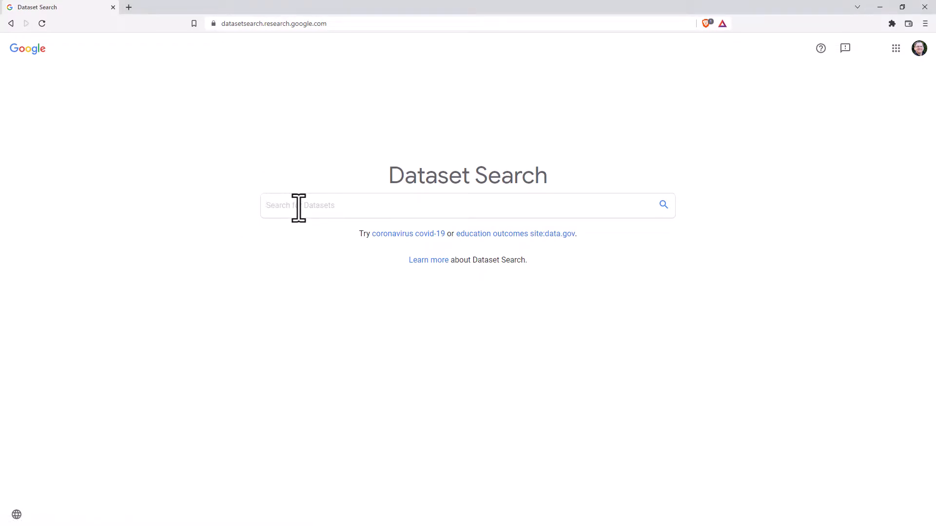
mouse_move(413, 249)
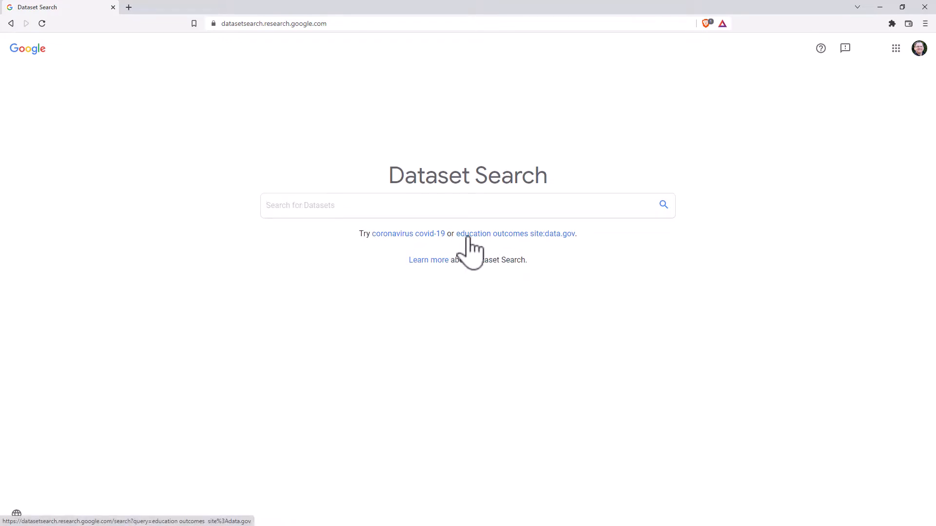
mouse_move(546, 247)
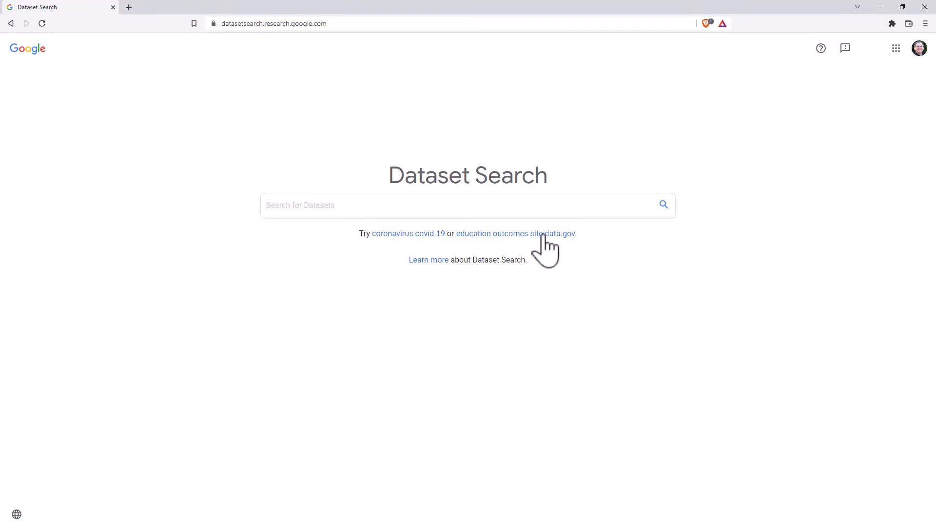
mouse_move(539, 247)
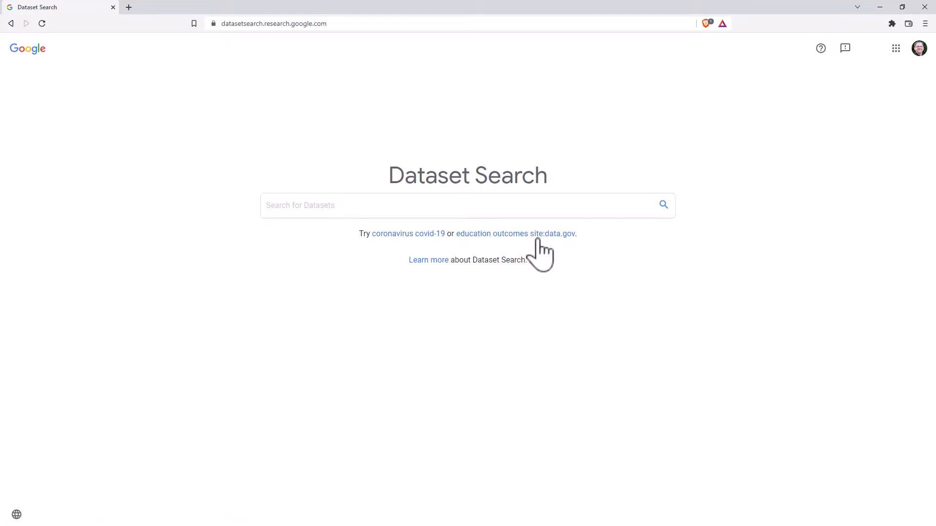
left_click(418, 206)
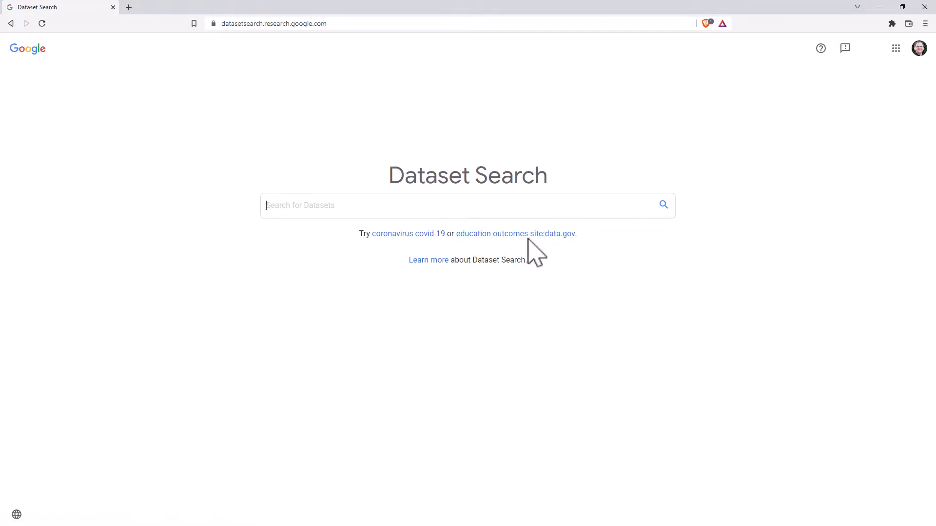
mouse_move(549, 244)
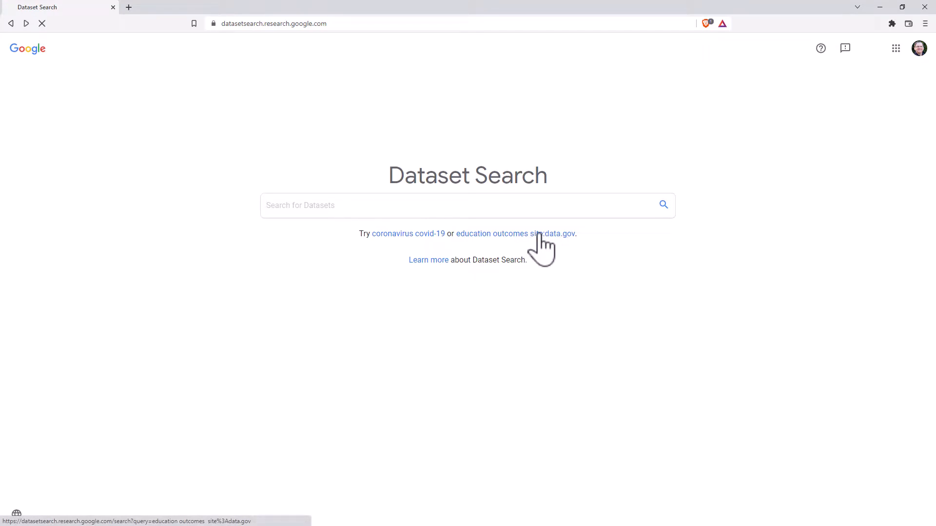
left_click(515, 233)
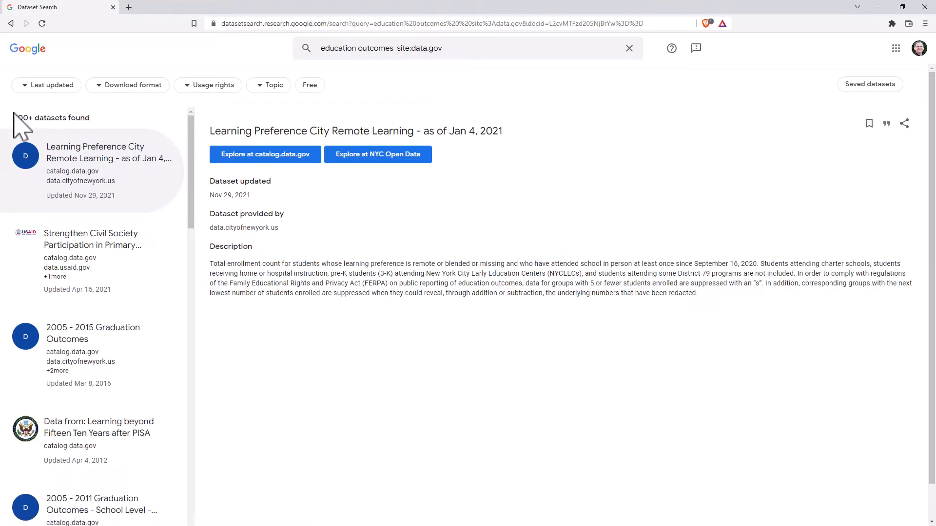
double_click(52, 118)
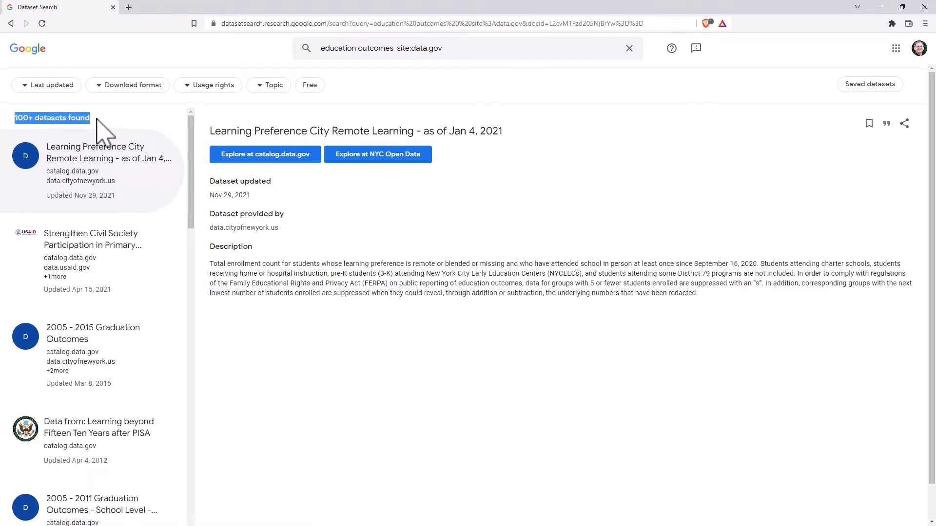
mouse_move(68, 275)
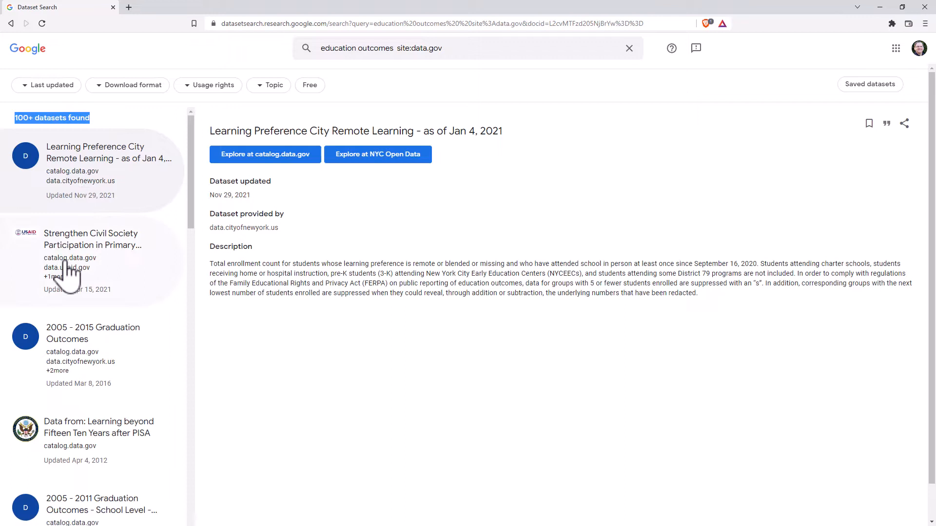
mouse_move(104, 373)
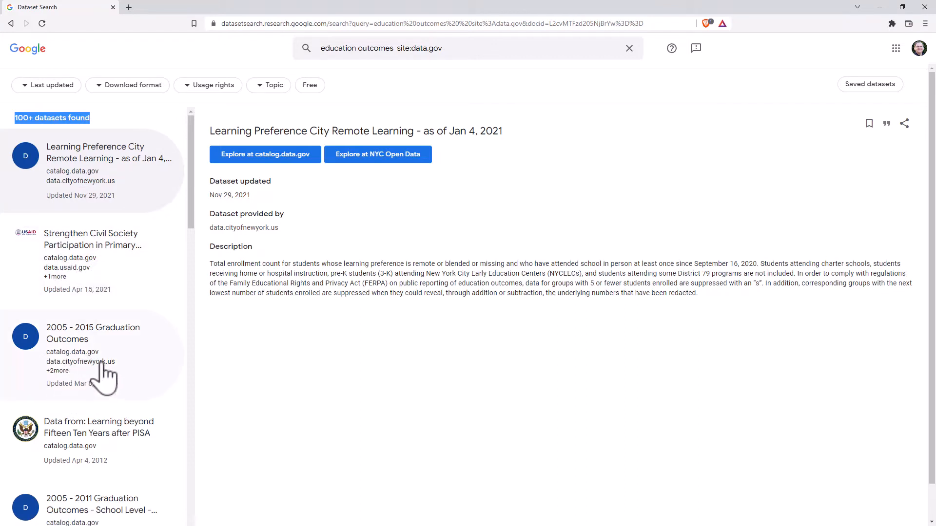
mouse_move(89, 354)
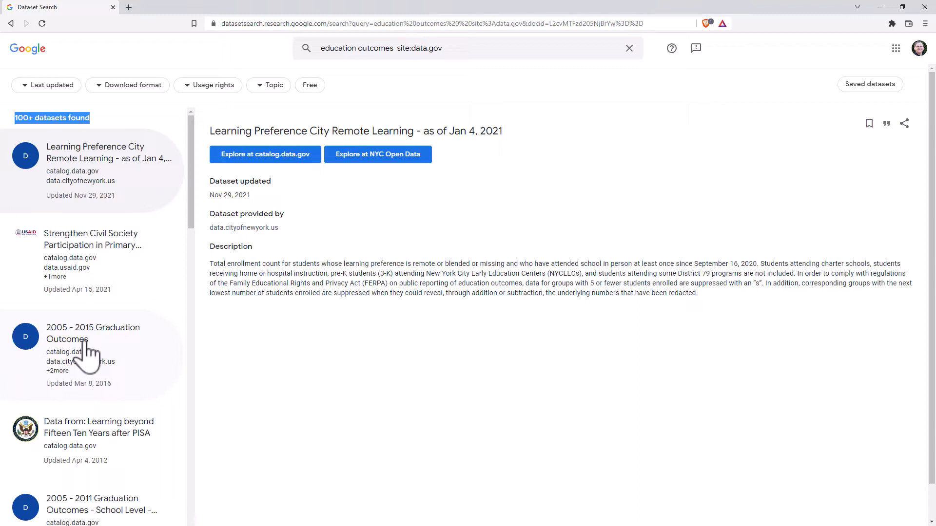
mouse_move(95, 349)
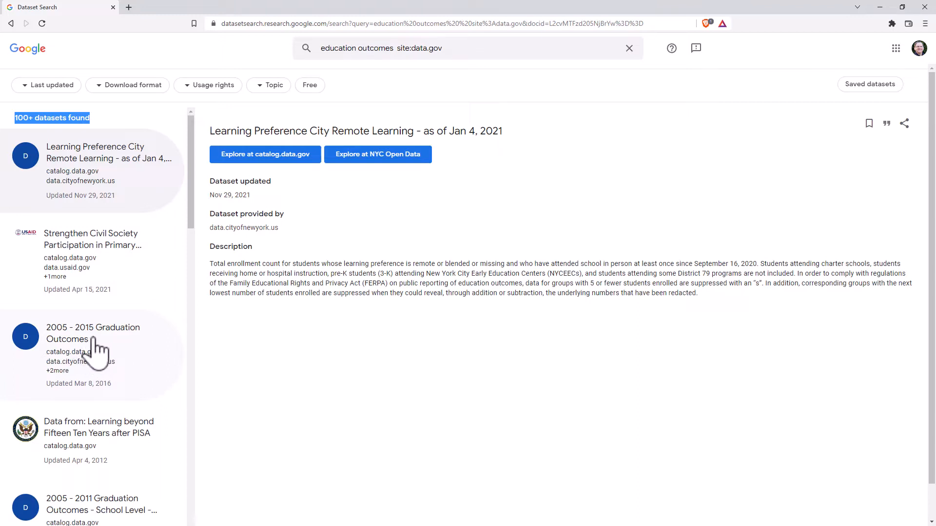
mouse_move(355, 184)
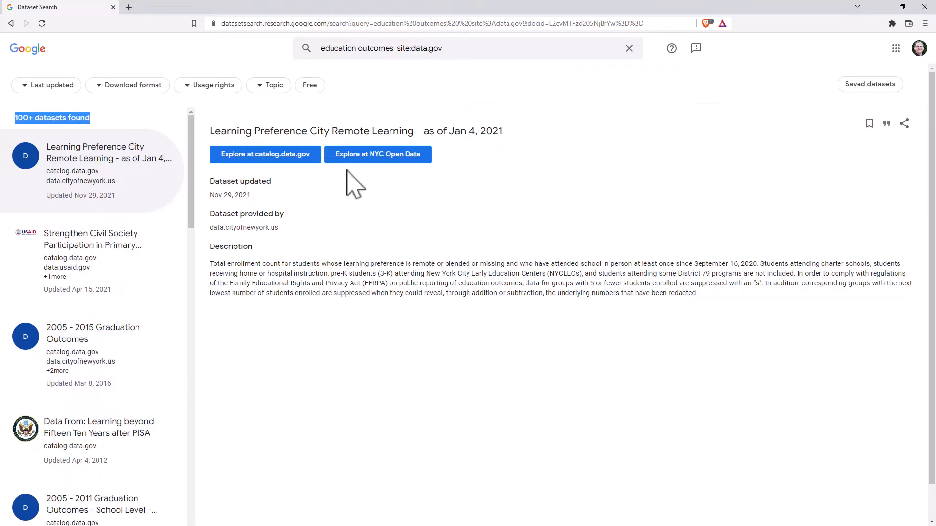
View the Strengthen Civil Society dataset, then return to the Learning Preference City Remote Learning details
left_click(93, 262)
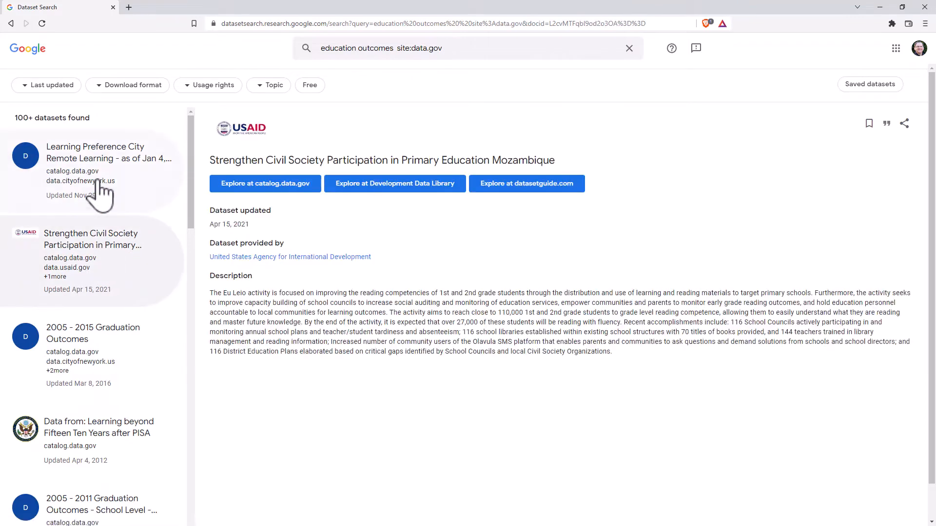
left_click(96, 158)
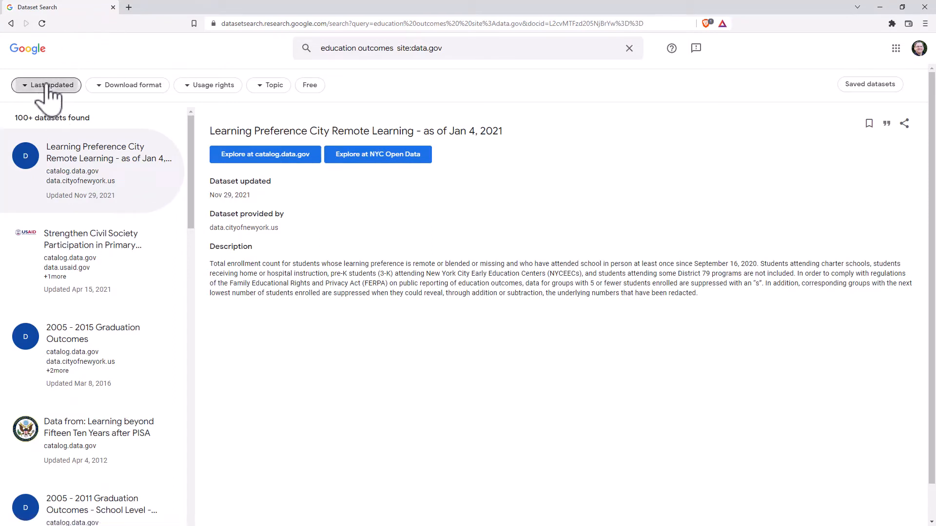
Review the Download format, Usage rights and Topic filter choices for the education outcomes results
left_click(126, 85)
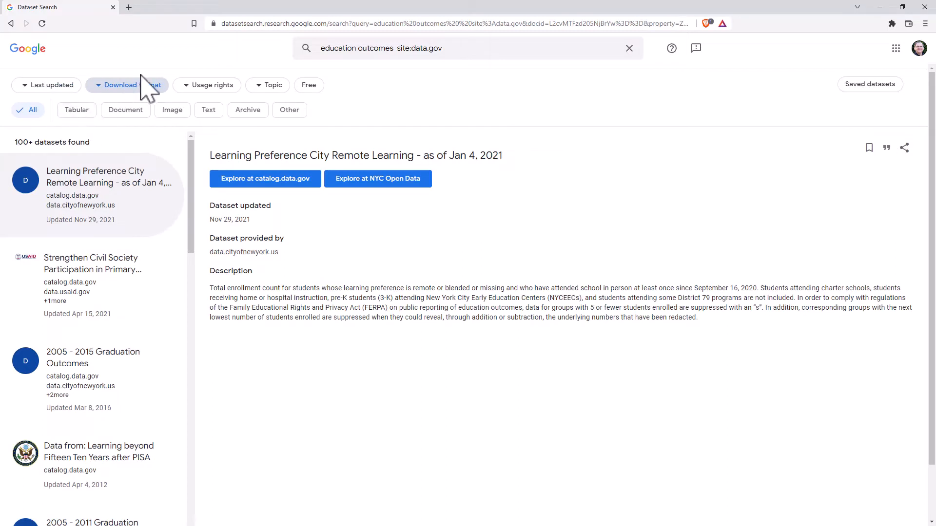
mouse_move(76, 110)
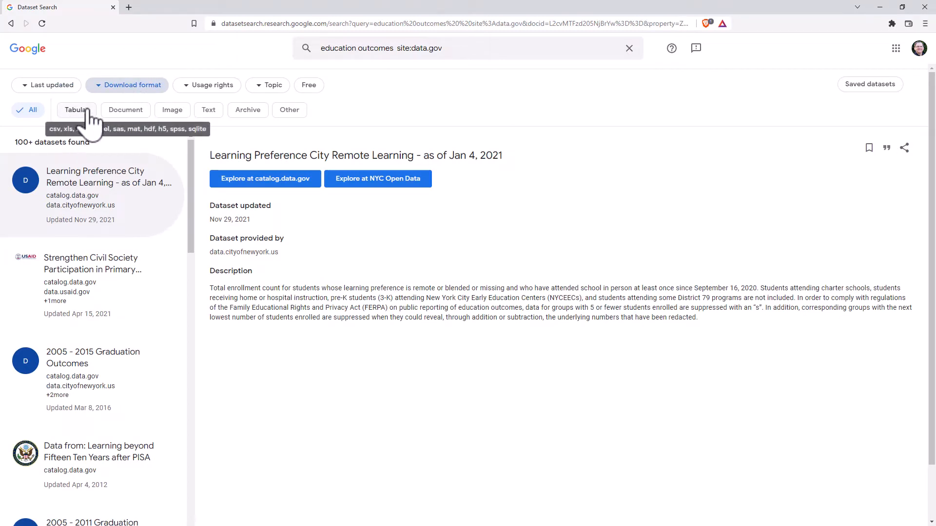
mouse_move(126, 110)
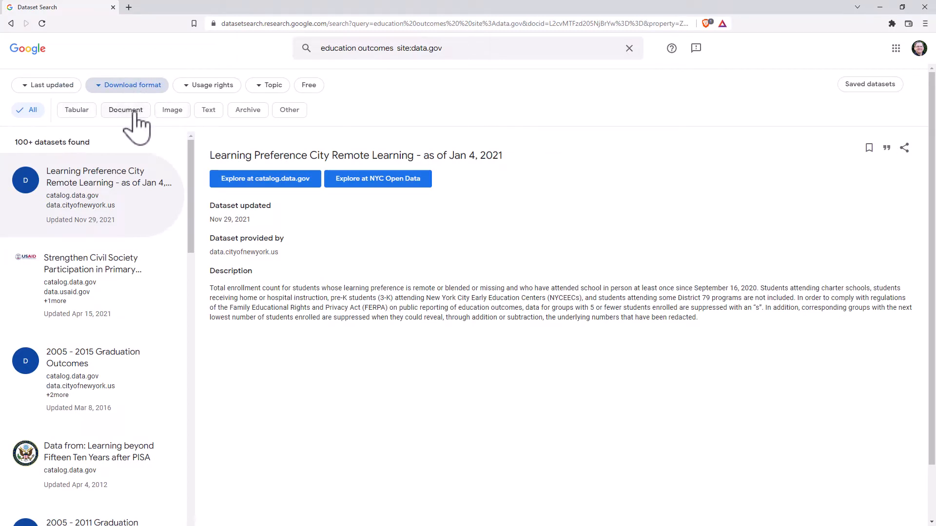
left_click(212, 85)
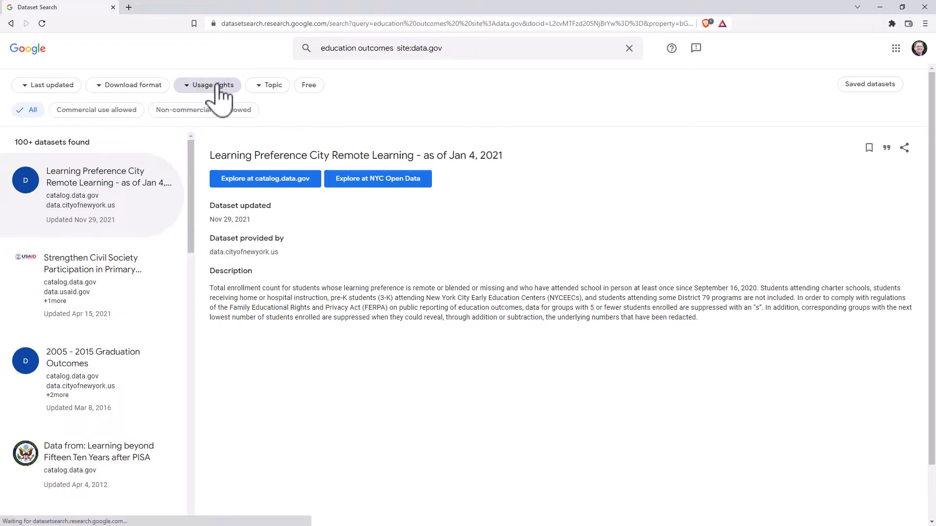
left_click(273, 85)
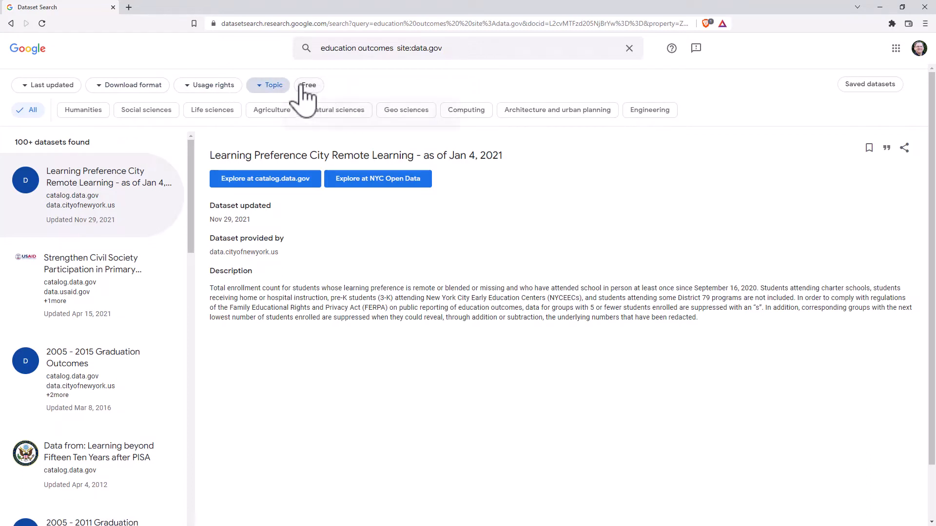
mouse_move(309, 85)
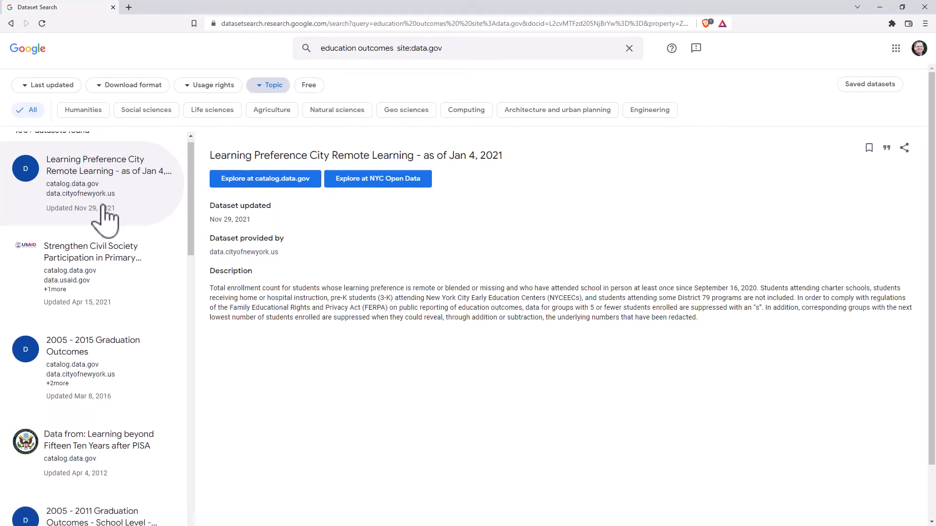
scroll("down", 3)
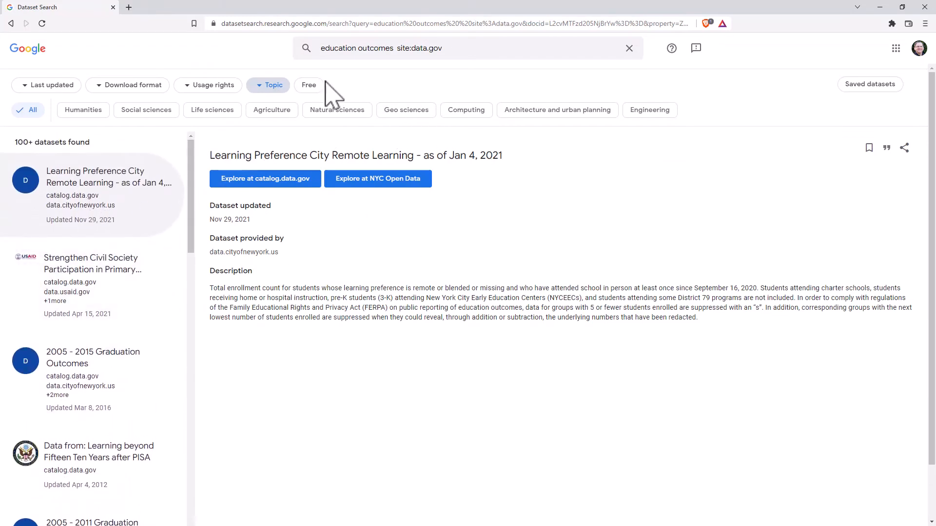
mouse_move(309, 85)
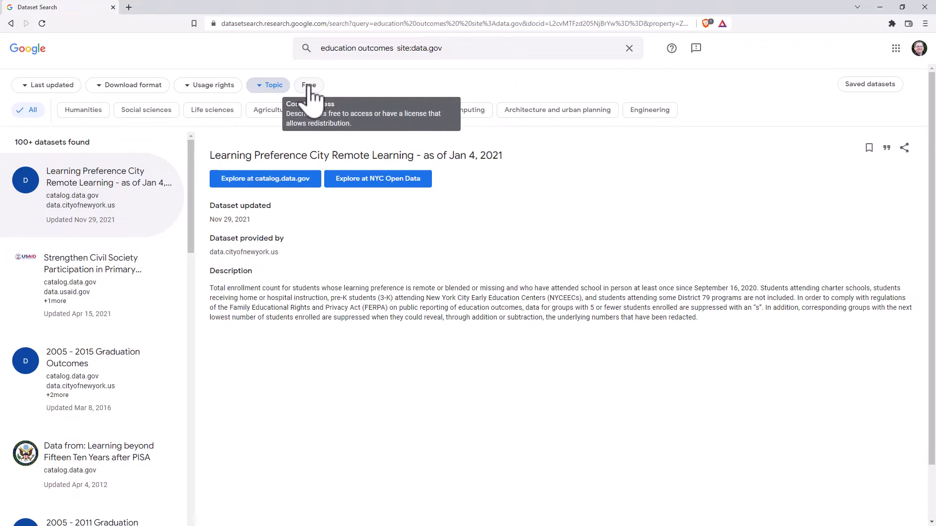
mouse_move(331, 94)
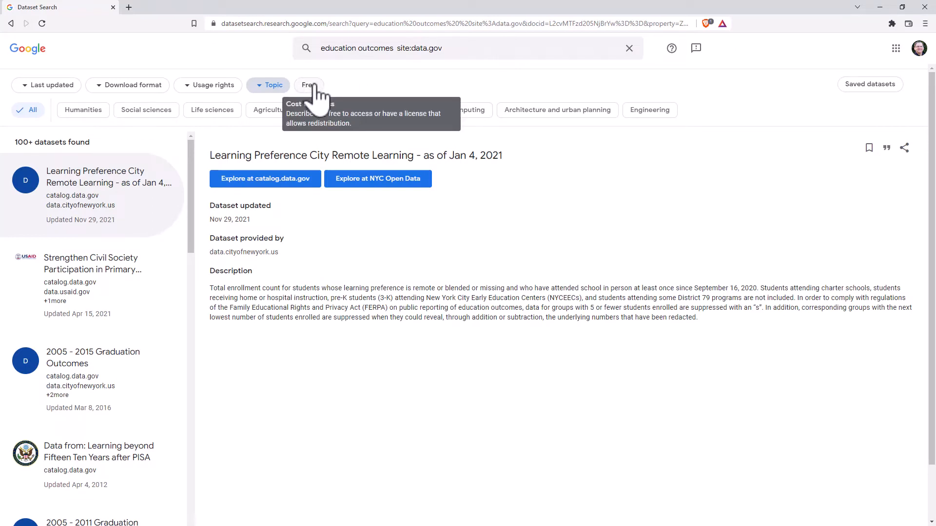
mouse_move(158, 92)
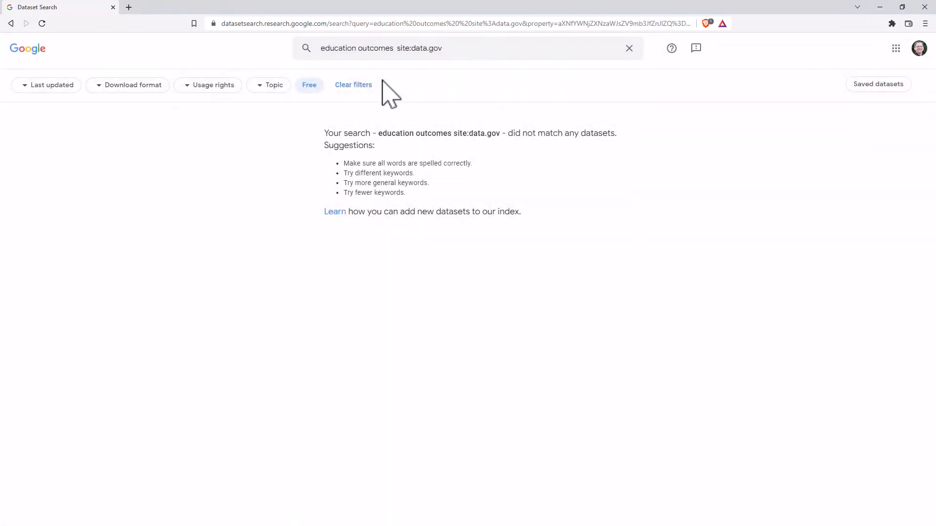
left_click(352, 85)
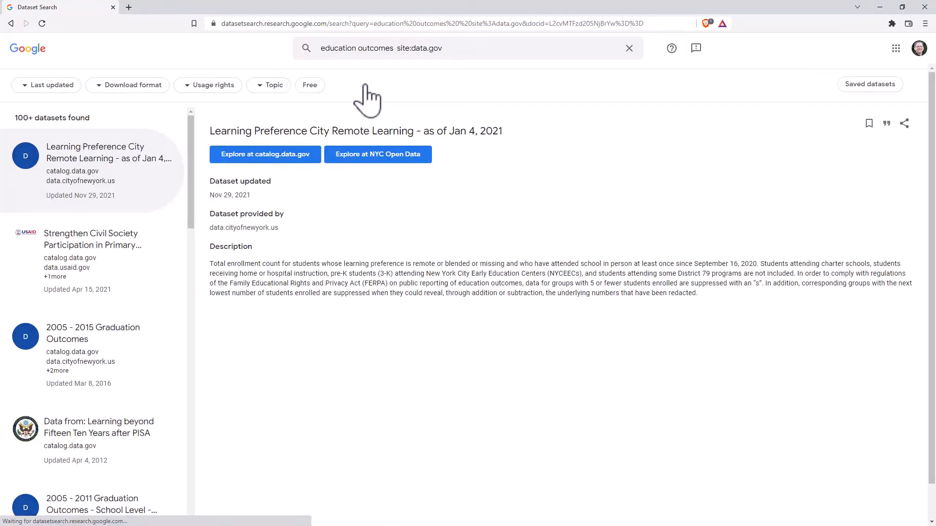
scroll("down", 3)
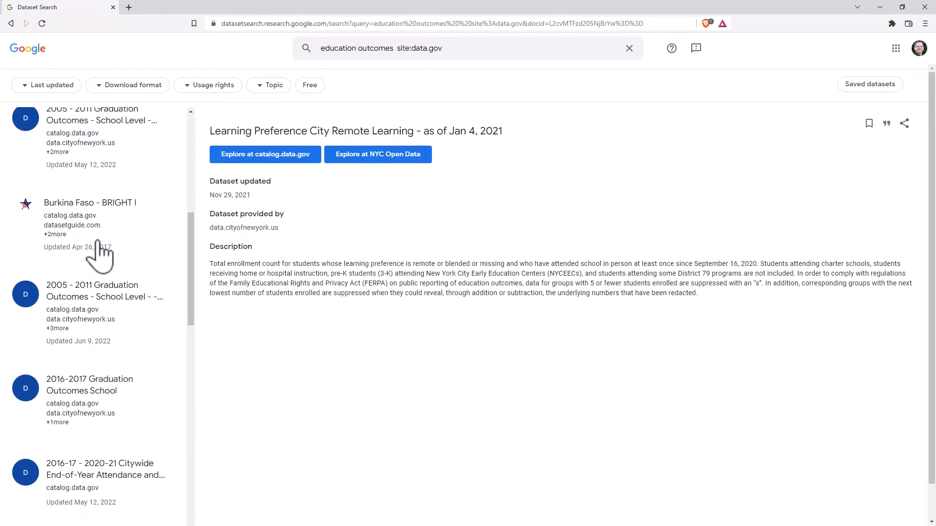
scroll("down", 3)
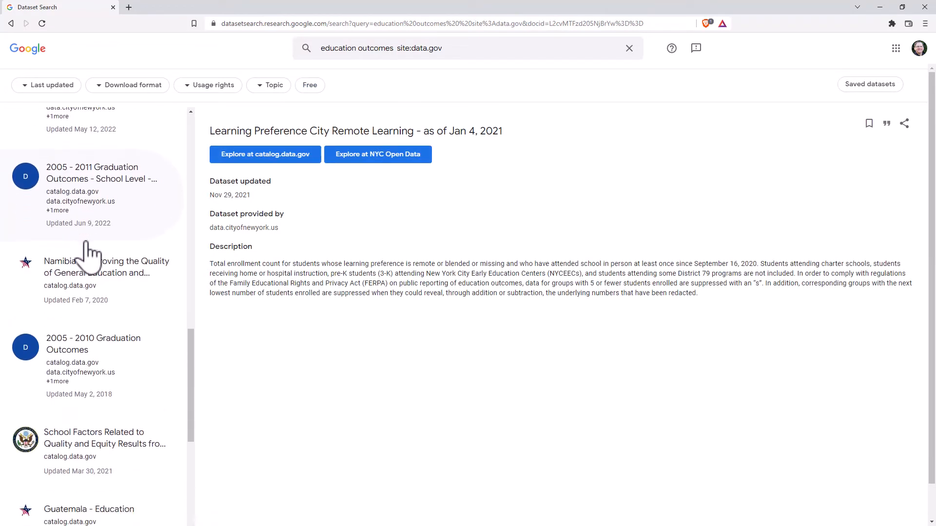
scroll("up", 3)
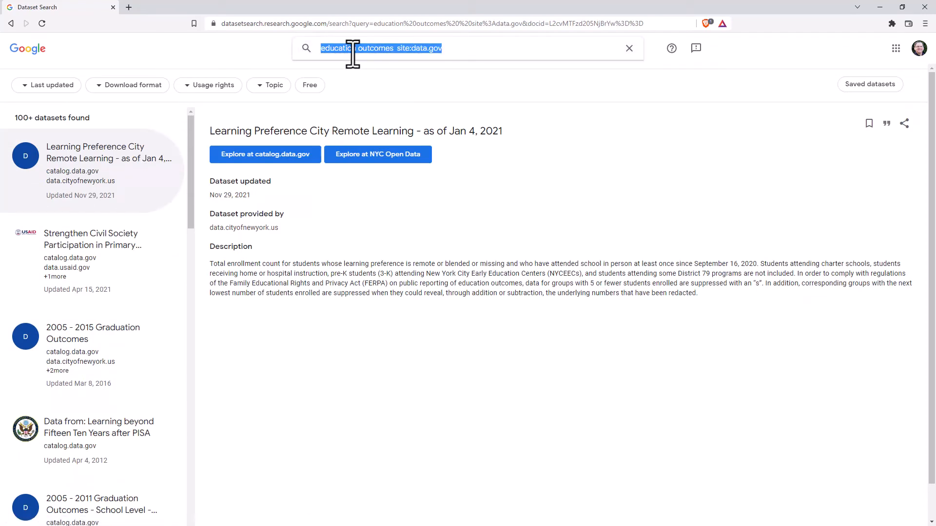
Search for 'bench press' datasets and view the barbell bench press kinematics dataset's details
type("bench pre")
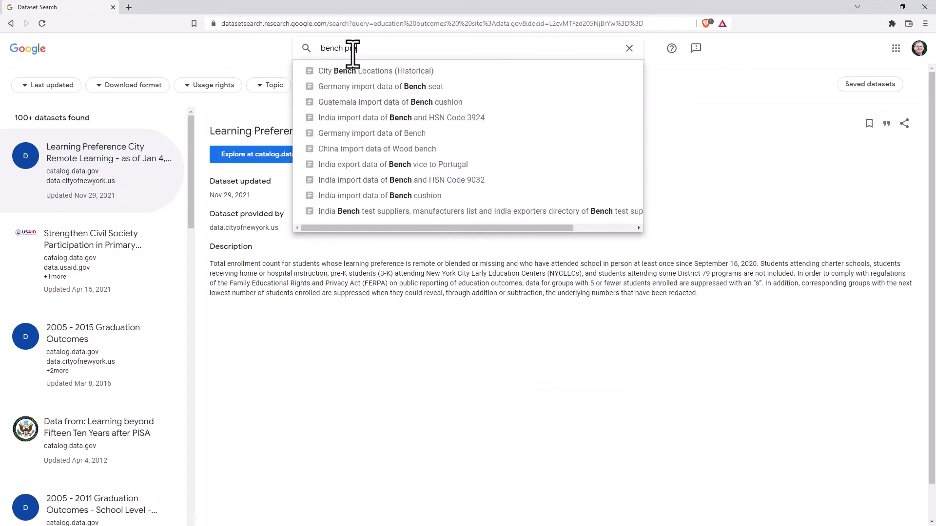
key("Return")
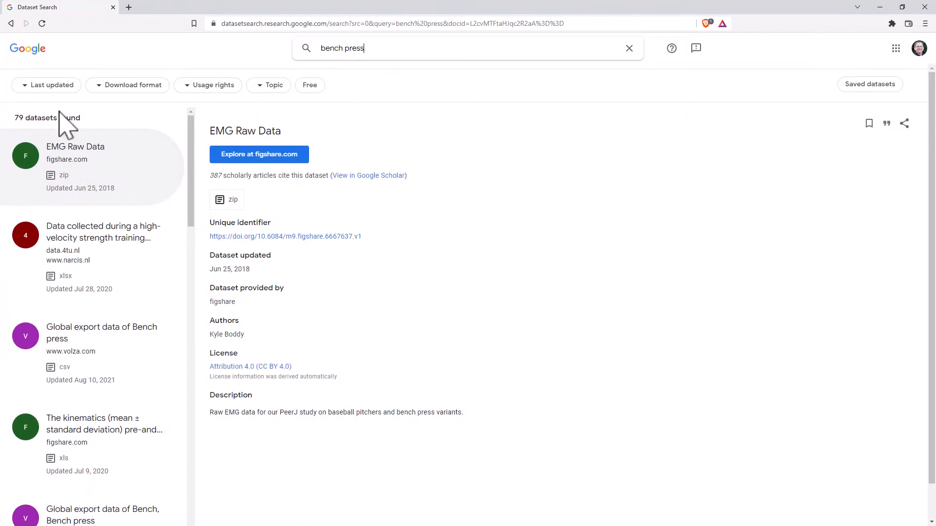
mouse_move(213, 65)
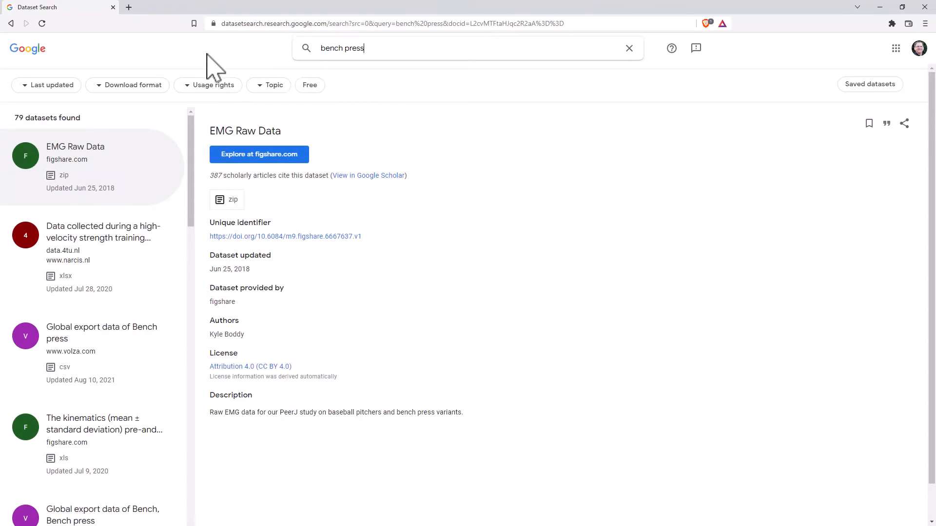
mouse_move(235, 95)
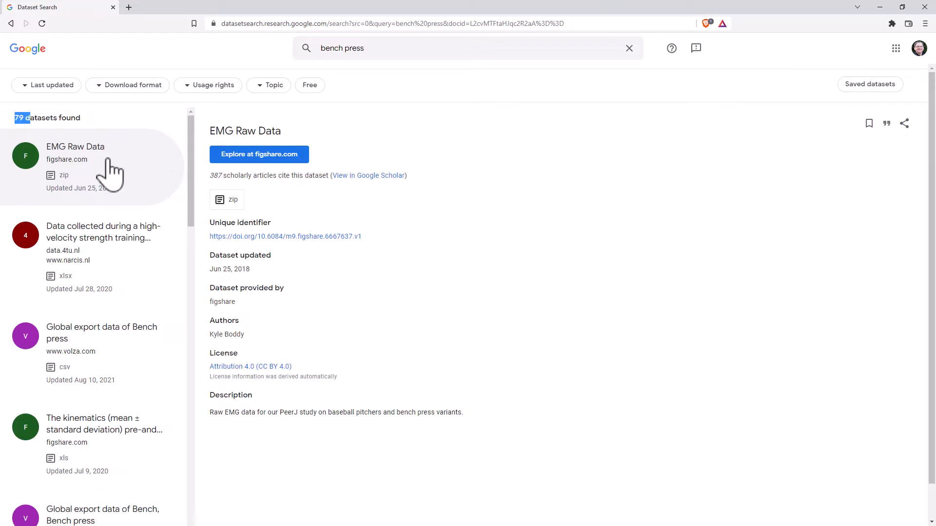
mouse_move(76, 218)
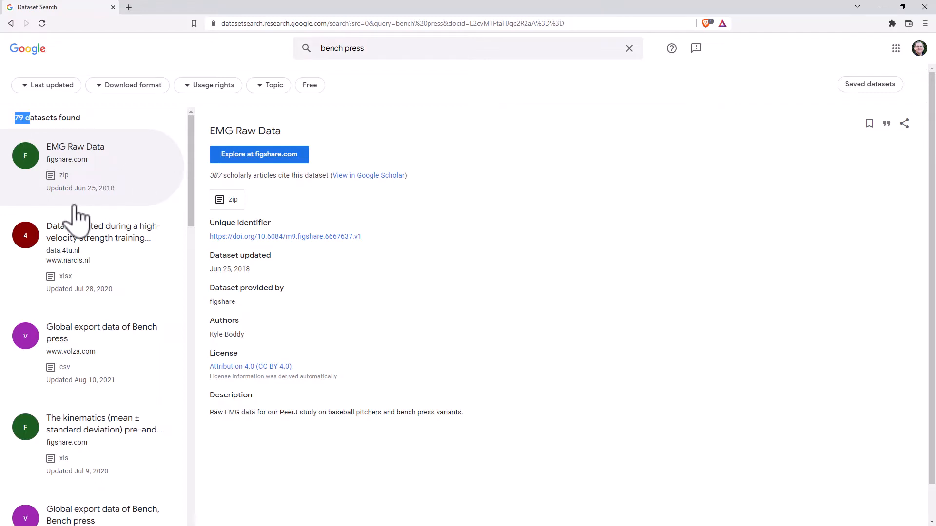
mouse_move(56, 262)
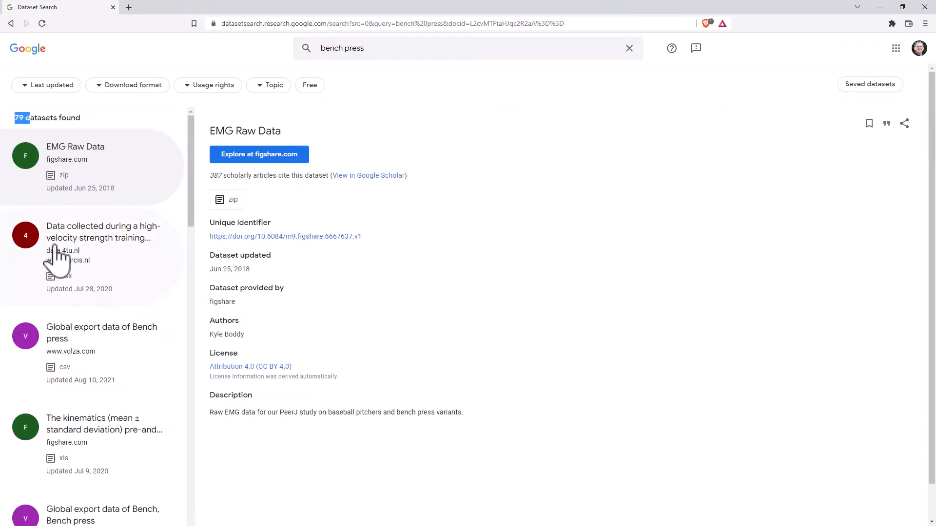
mouse_move(219, 417)
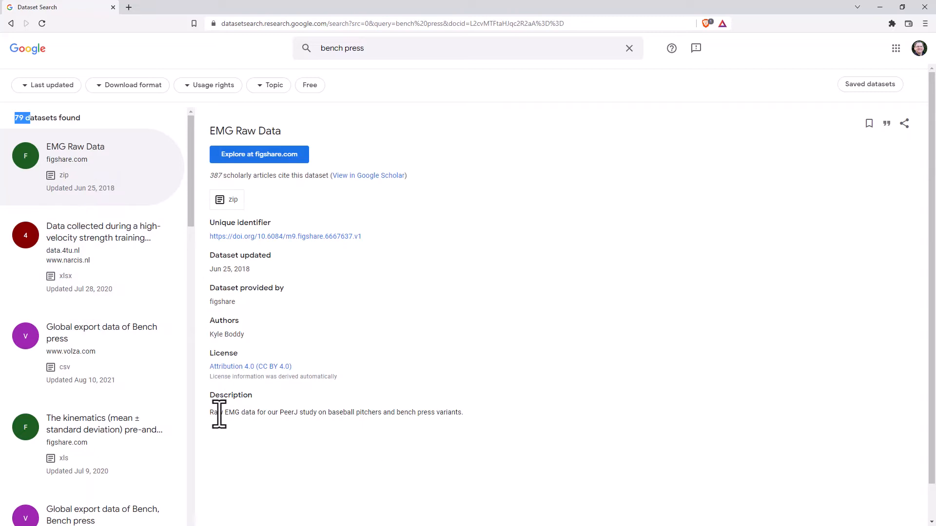
mouse_move(338, 416)
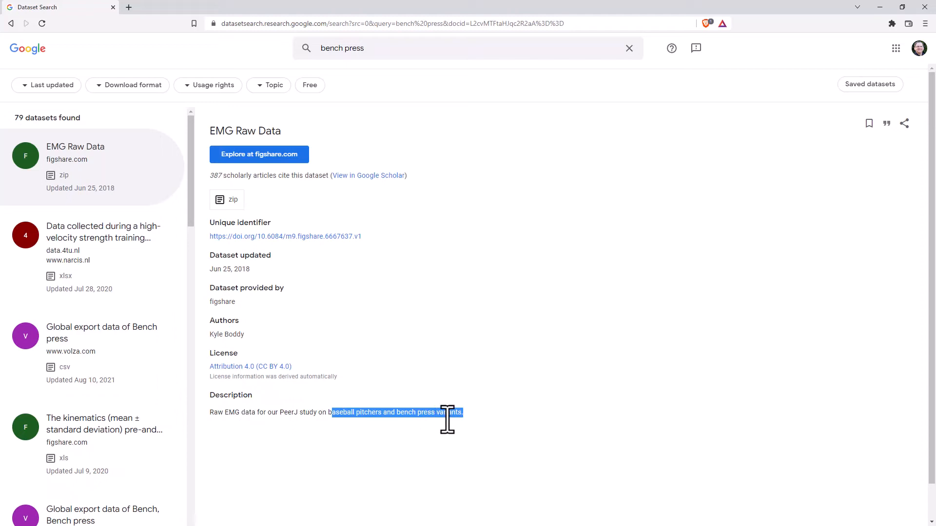
mouse_move(368, 416)
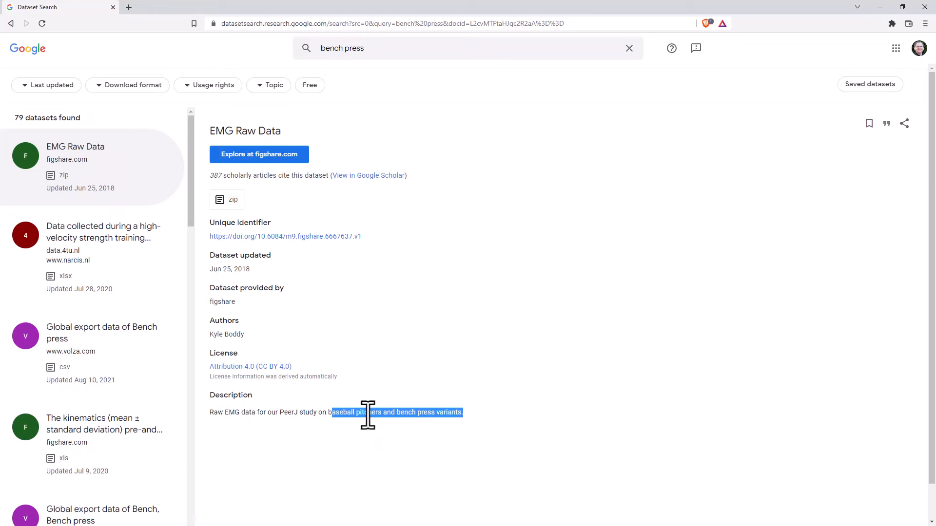
mouse_move(330, 251)
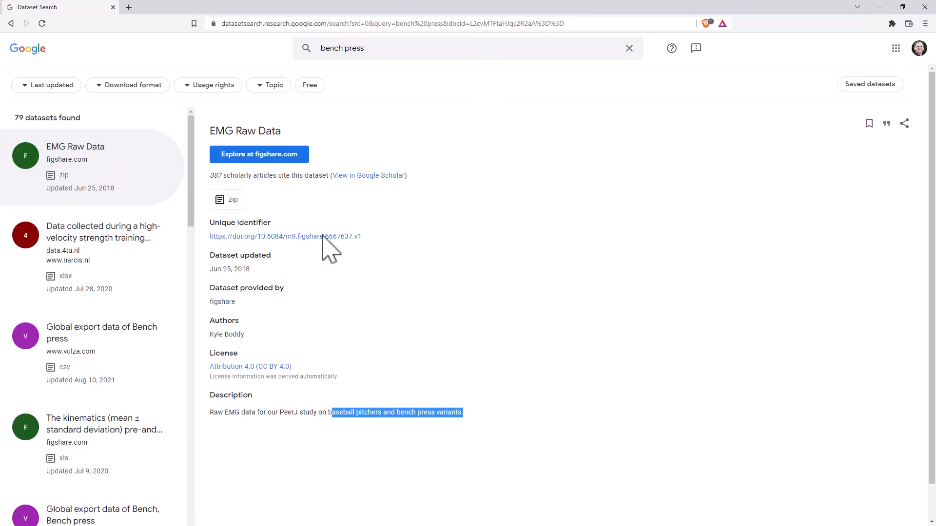
mouse_move(368, 265)
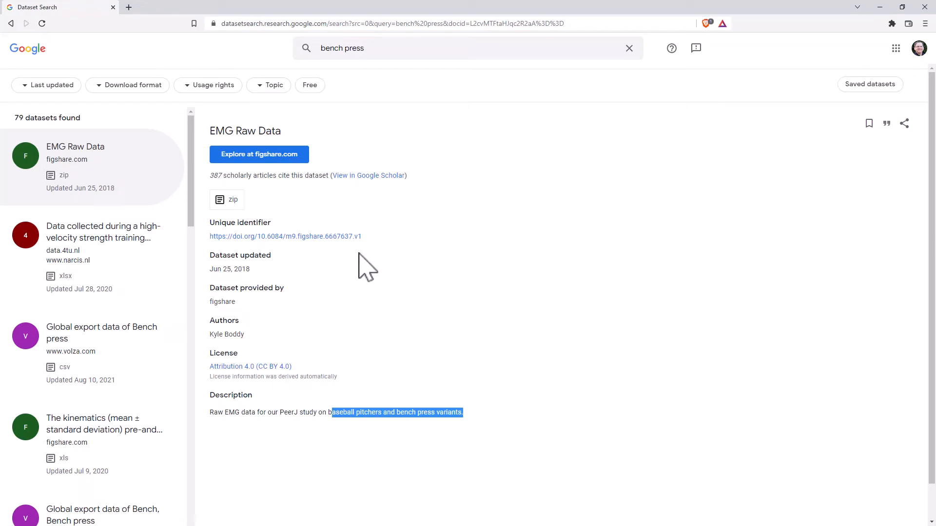
mouse_move(325, 310)
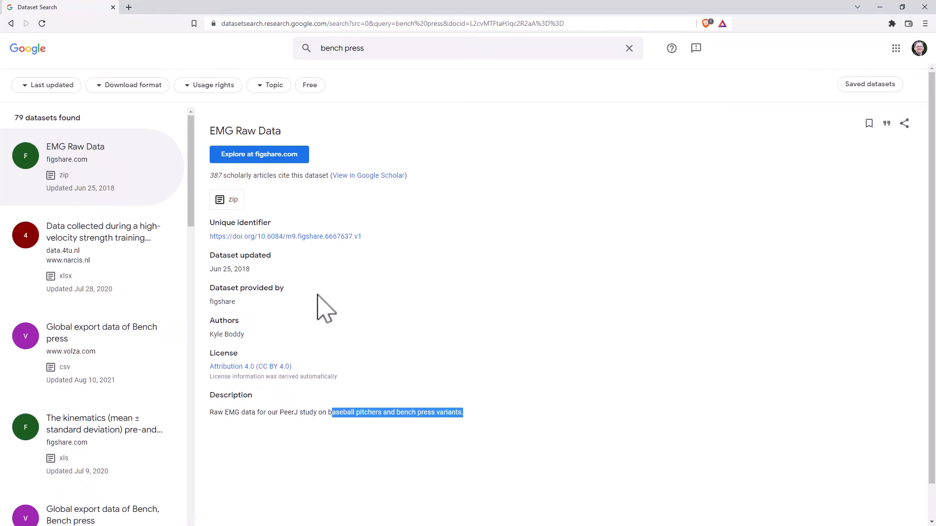
mouse_move(285, 325)
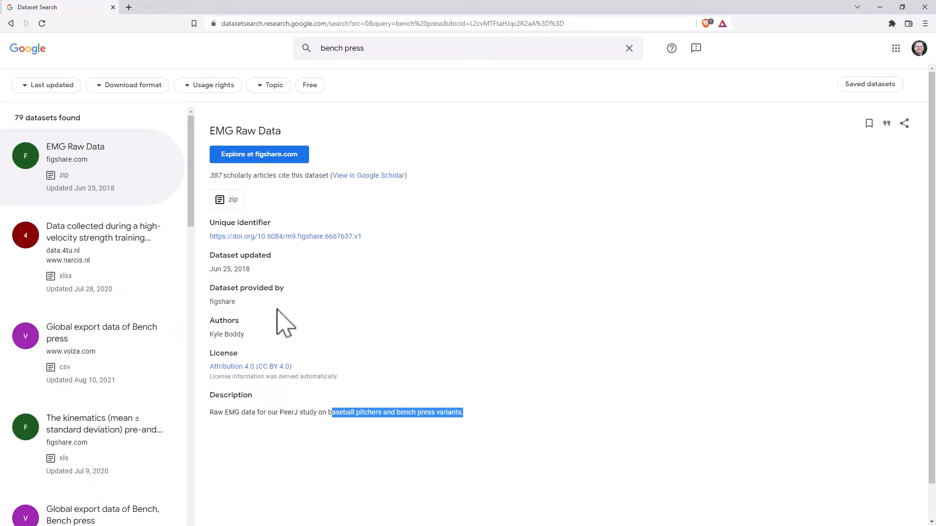
scroll("down", 3)
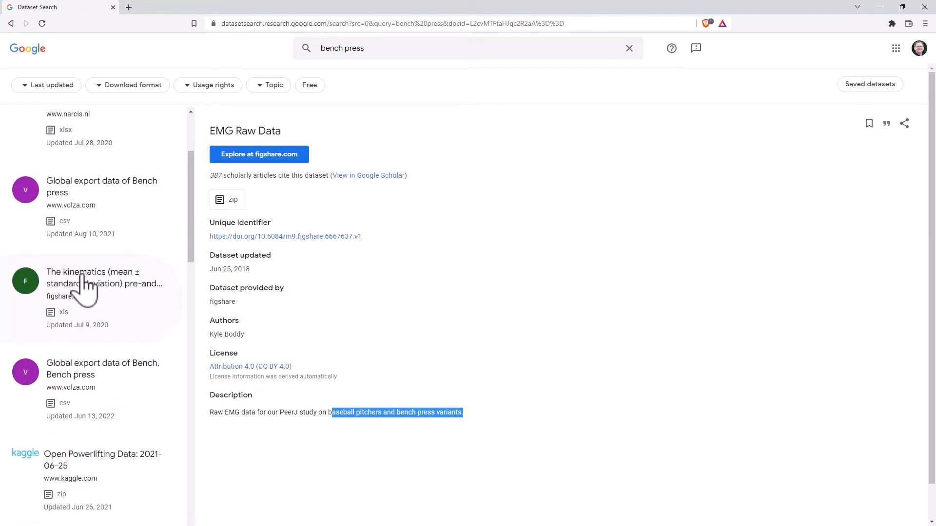
left_click(104, 284)
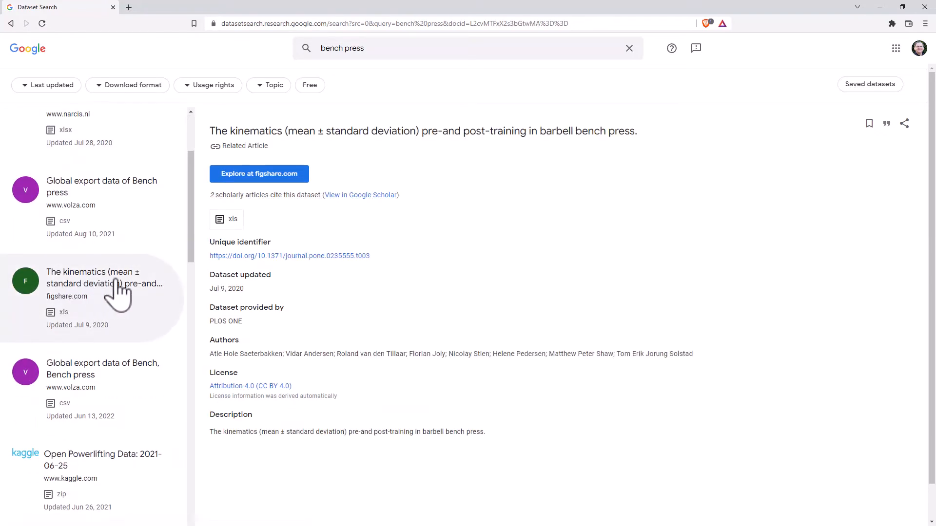
mouse_move(508, 132)
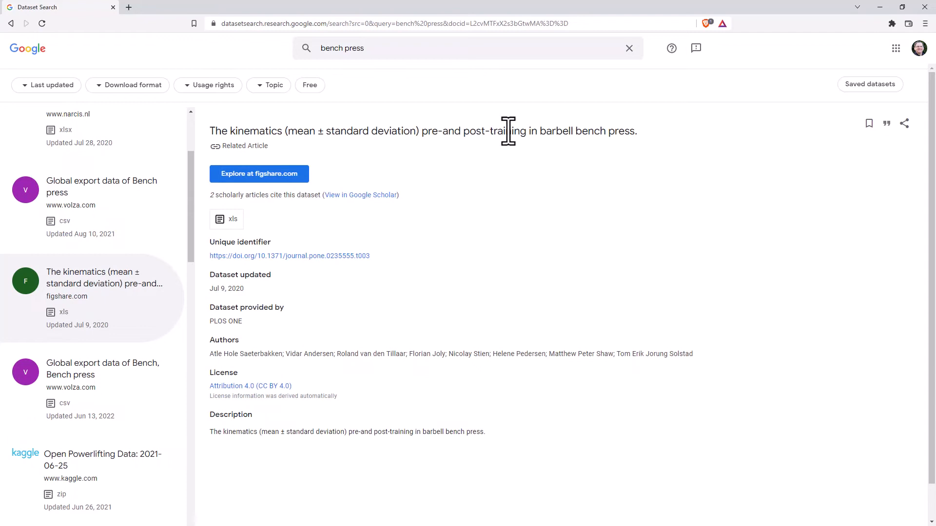
mouse_move(666, 143)
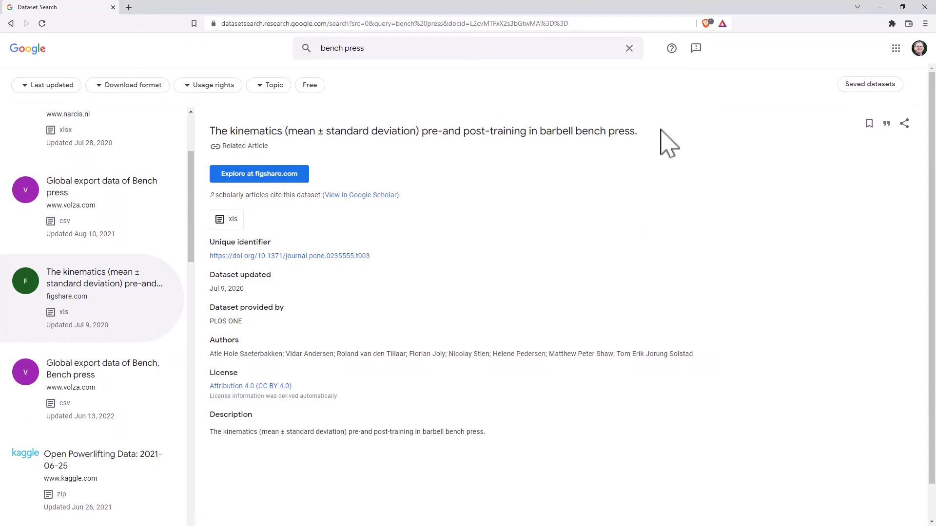
mouse_move(230, 224)
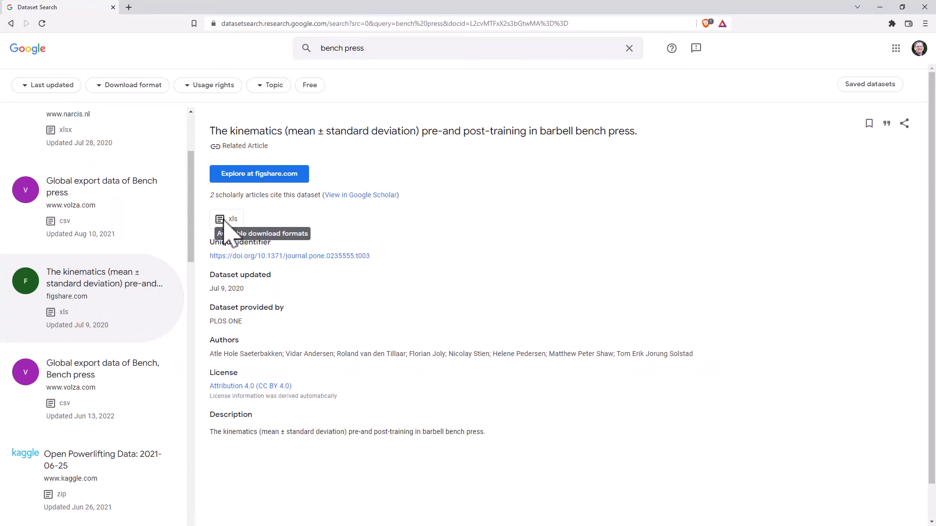
mouse_move(238, 332)
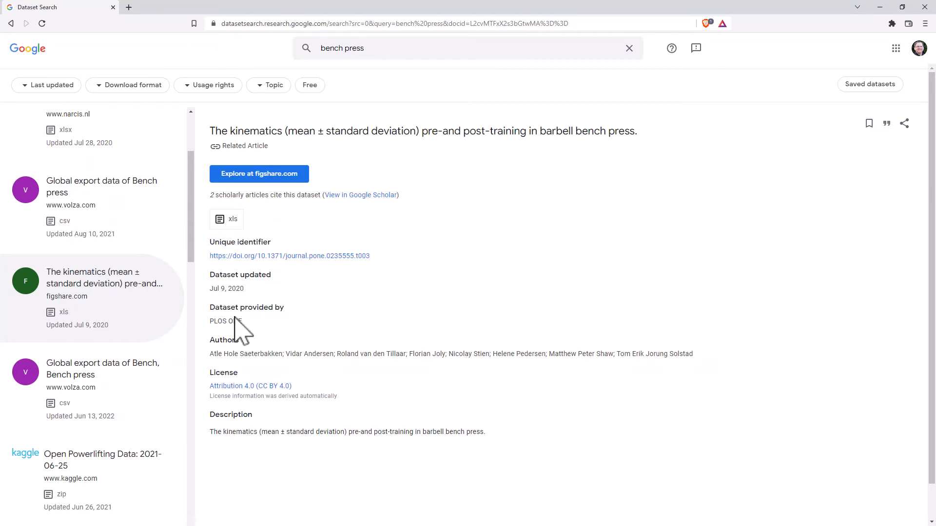
mouse_move(245, 250)
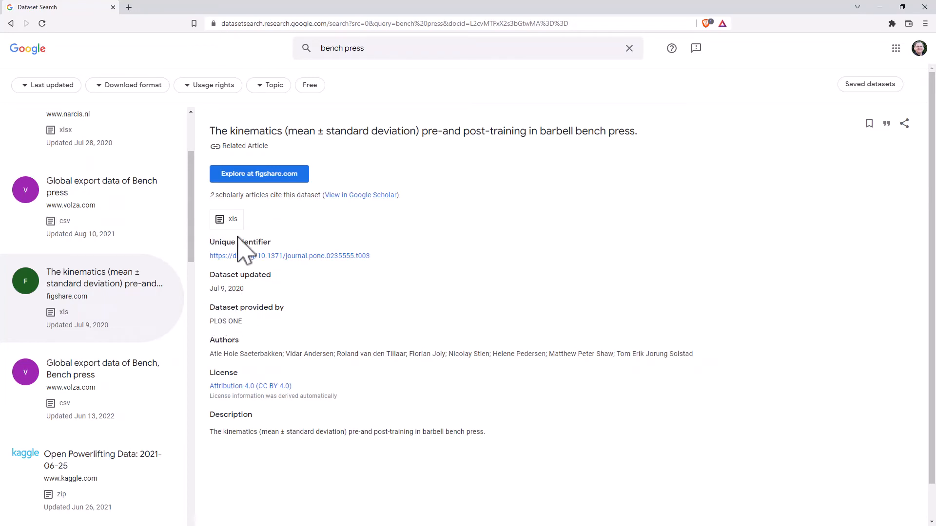
mouse_move(355, 333)
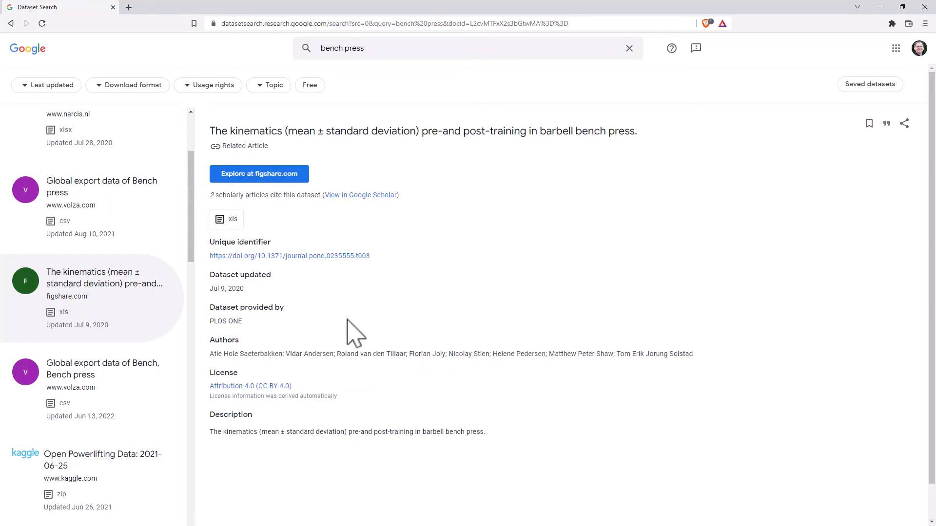
mouse_move(340, 320)
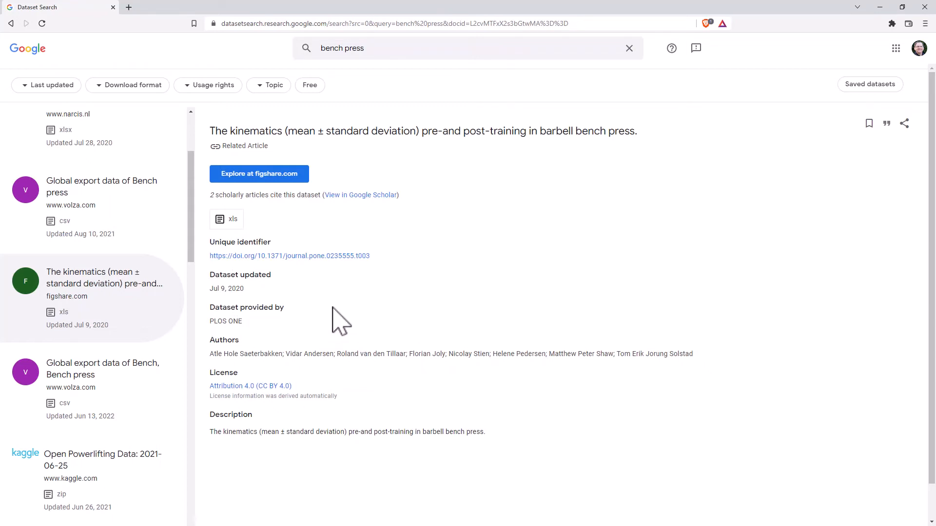
mouse_move(329, 313)
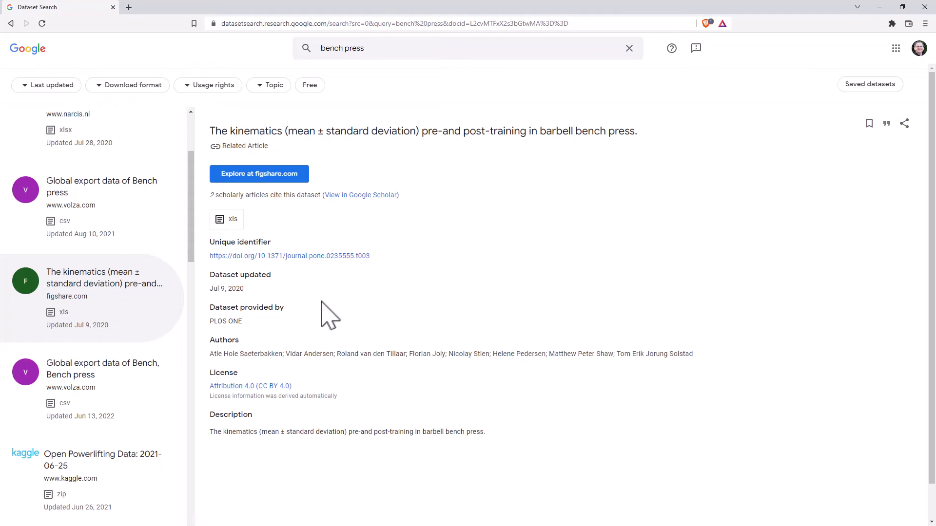
mouse_move(373, 315)
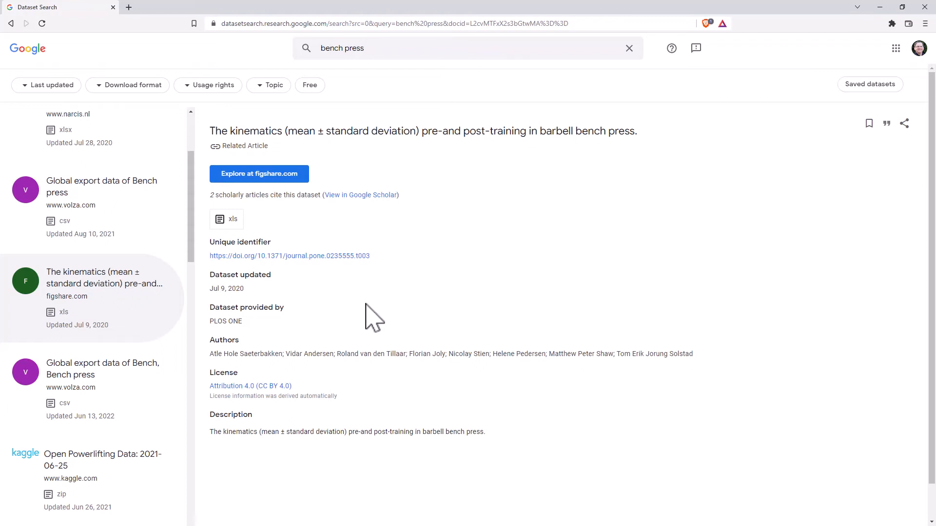
mouse_move(307, 230)
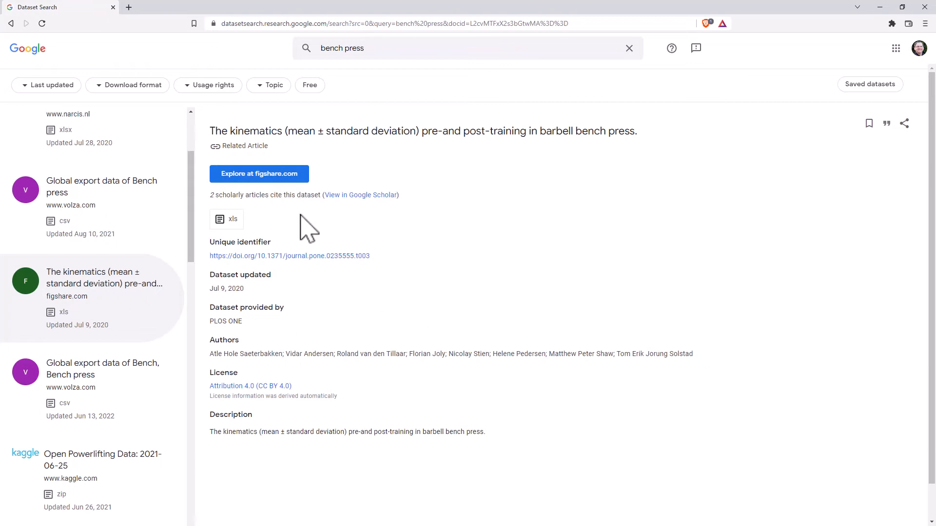
mouse_move(250, 345)
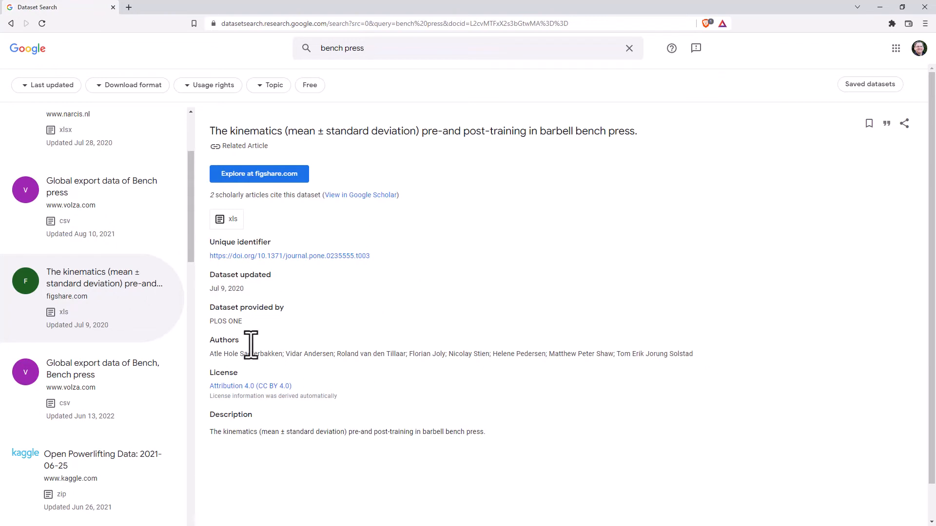
Show the details of the Kaggle 'Open Powerlifting Data: 2021-06-25' result
scroll("up", 3)
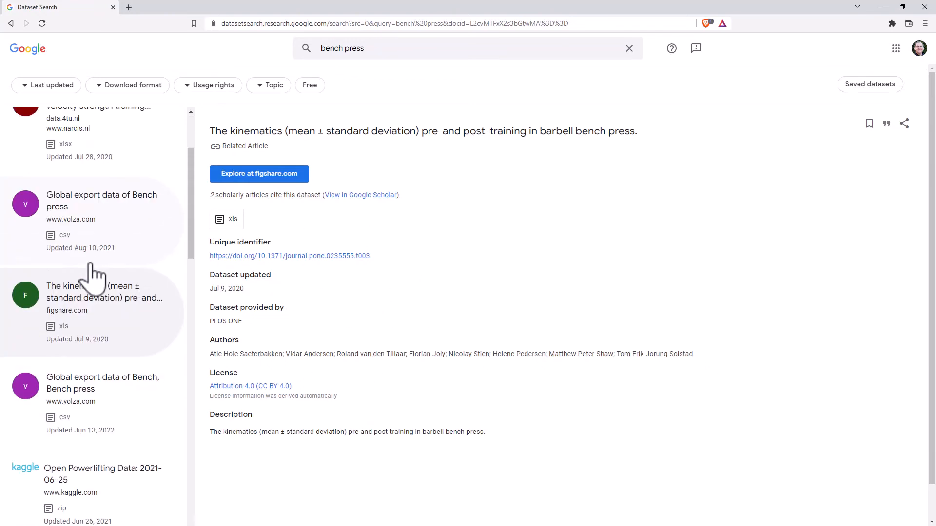
scroll("down", 3)
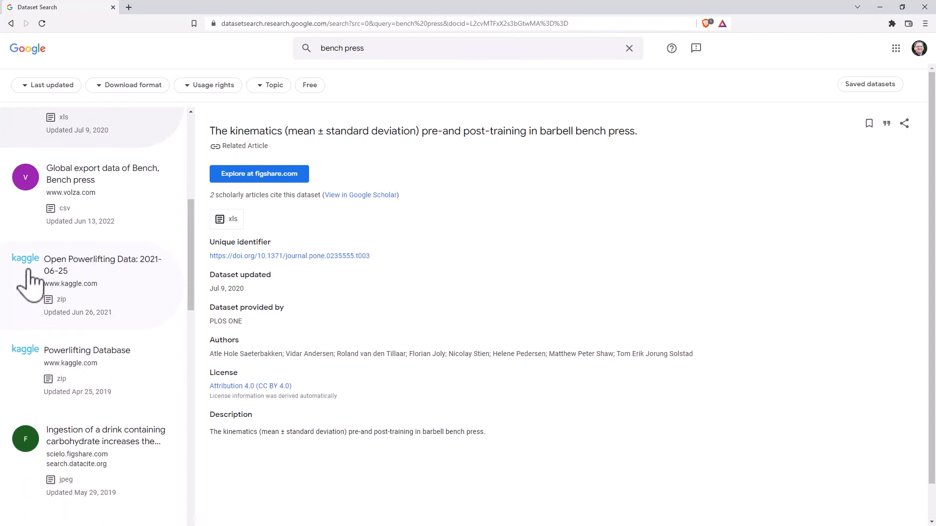
left_click(102, 265)
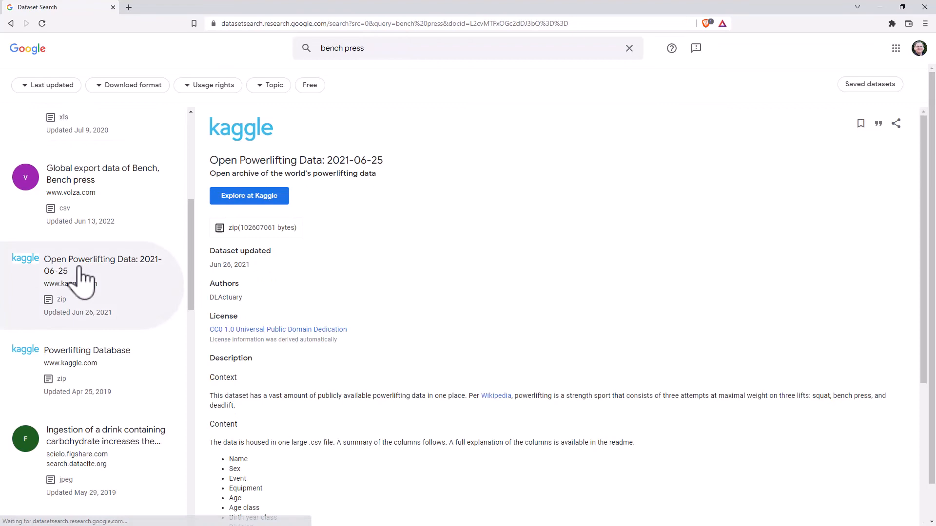
mouse_move(281, 169)
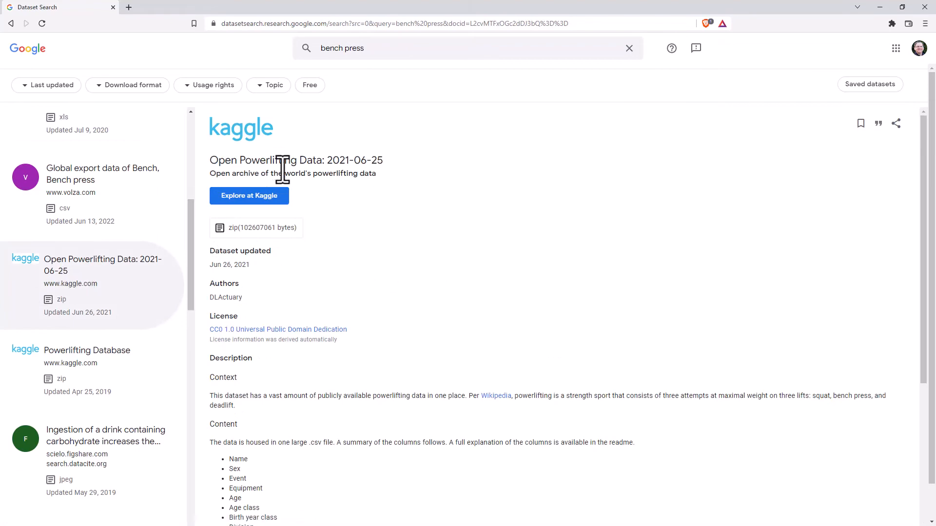
mouse_move(424, 298)
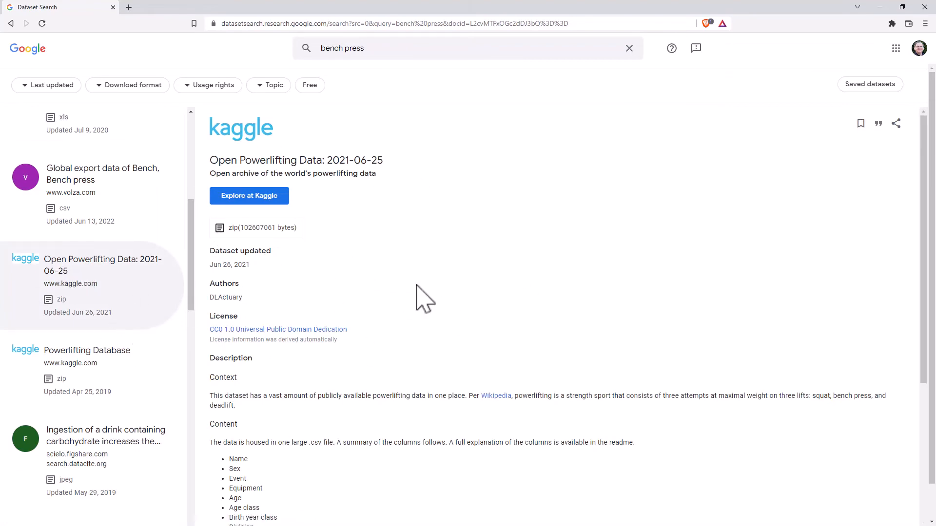
scroll("down", 3)
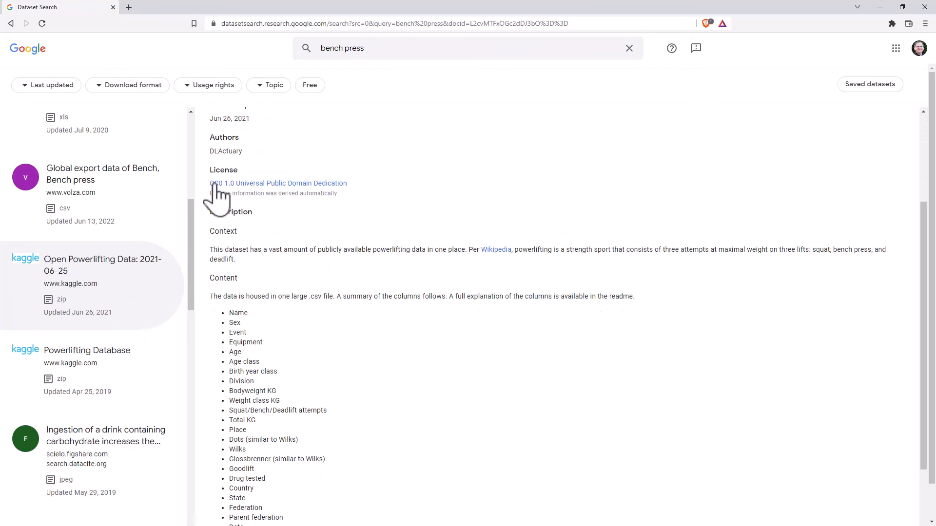
mouse_move(304, 197)
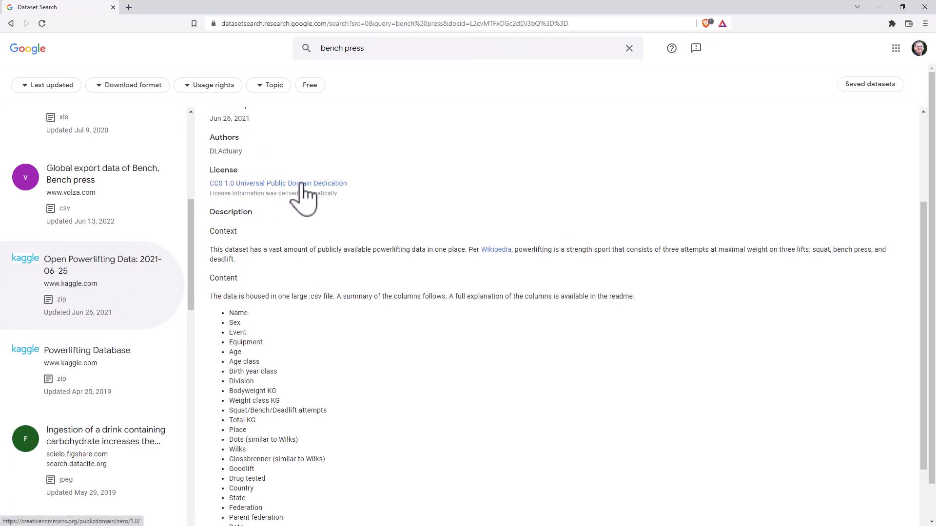
mouse_move(286, 197)
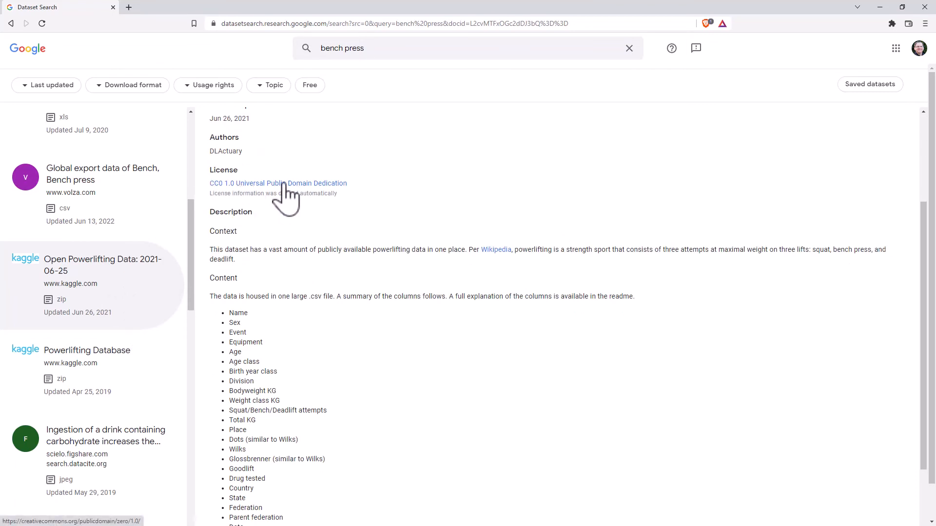
mouse_move(291, 181)
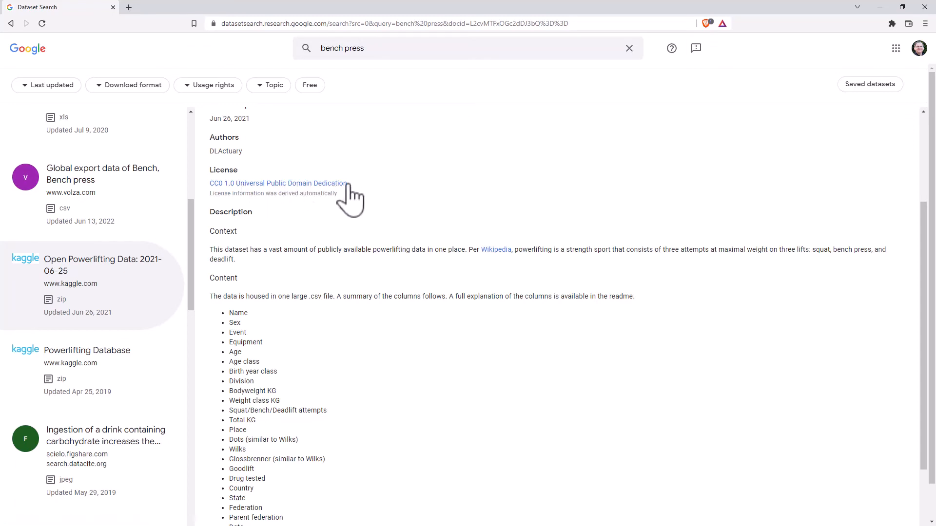
mouse_move(281, 280)
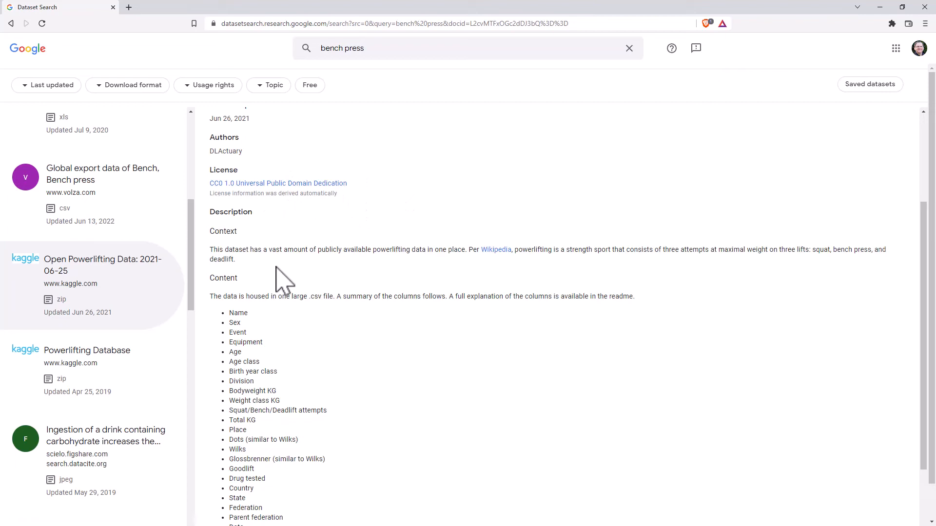
scroll("down", 3)
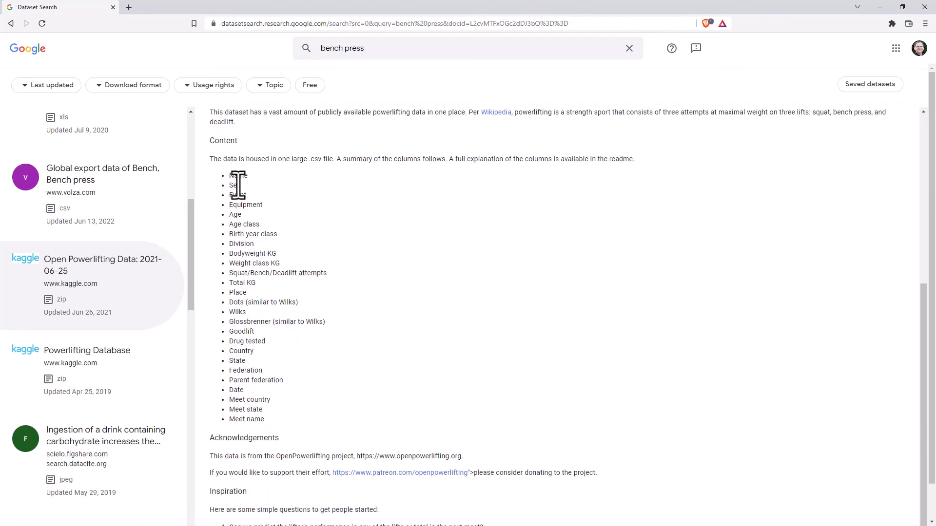
mouse_move(289, 415)
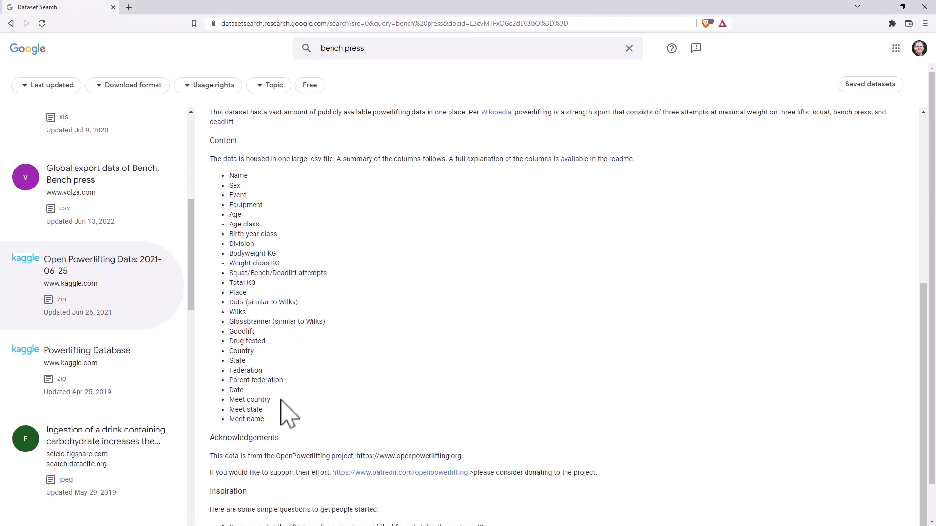
scroll("up", 3)
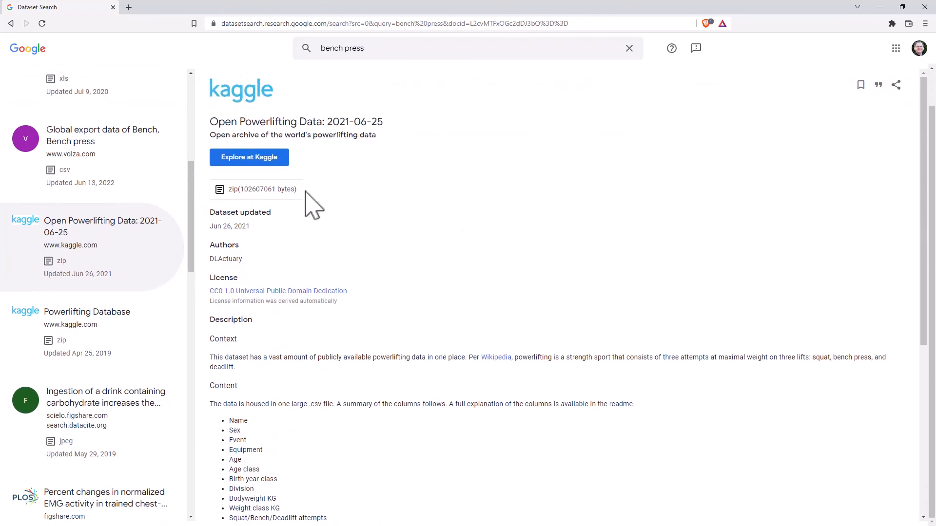
mouse_move(241, 203)
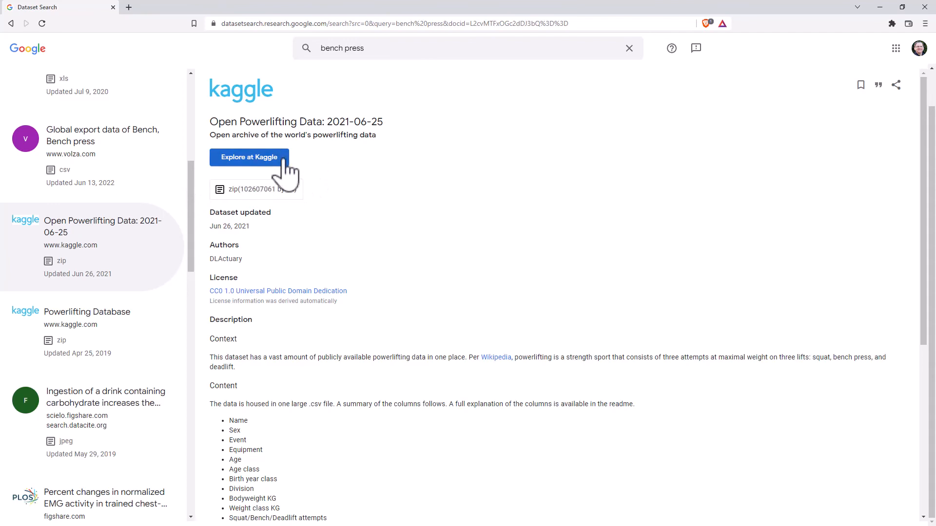
scroll("down", 3)
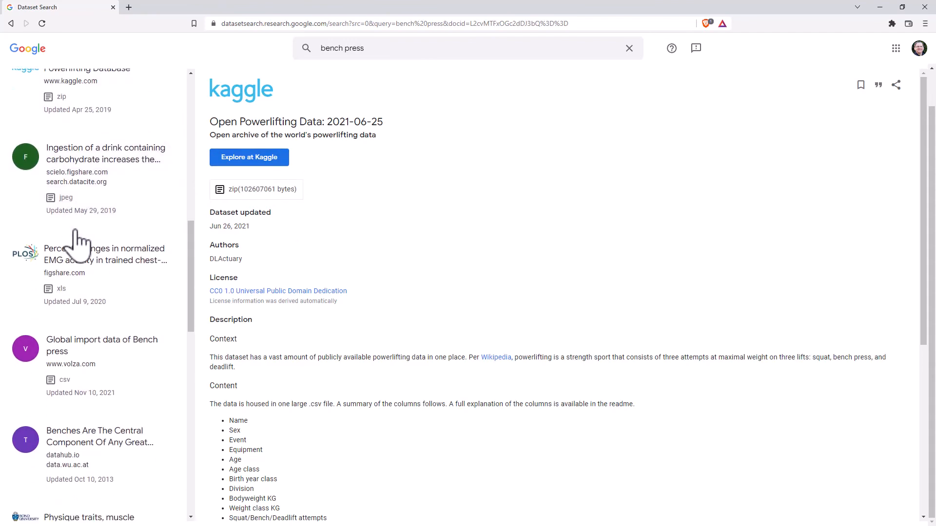
scroll("down", 3)
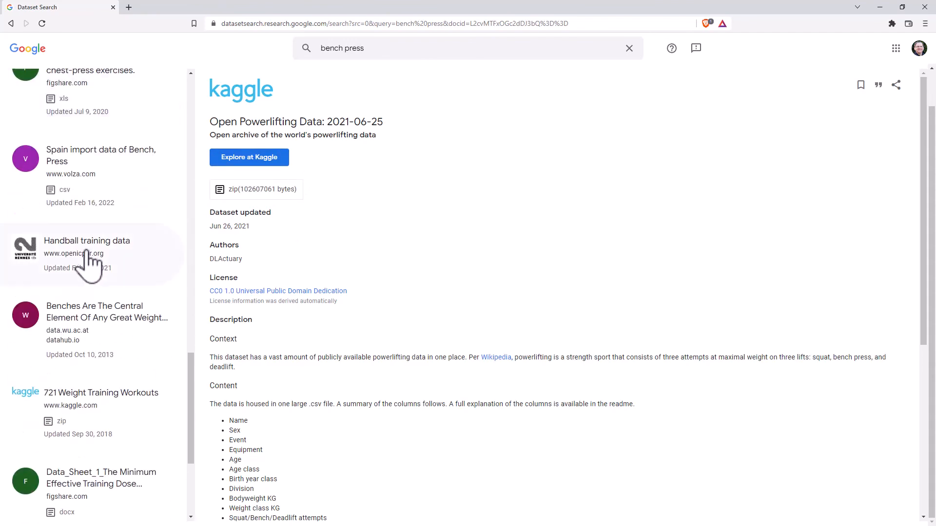
scroll("down", 3)
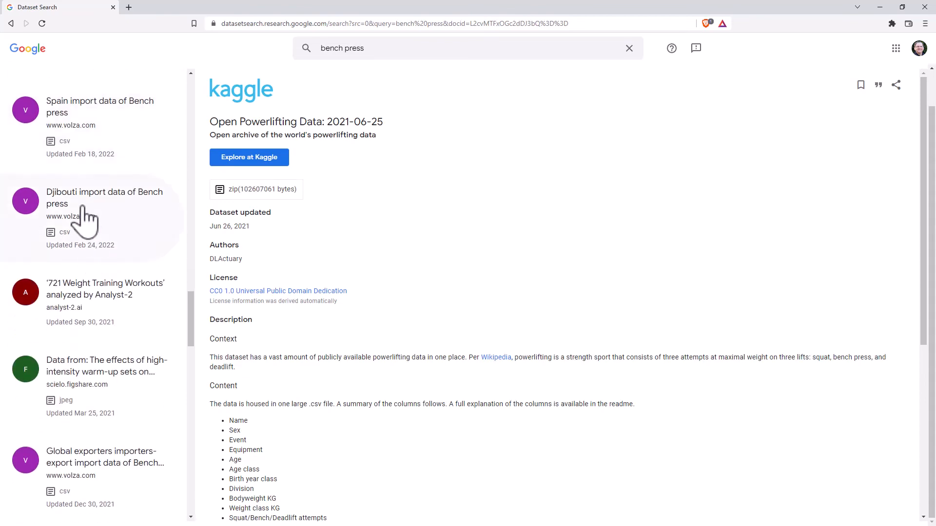
scroll("down", 3)
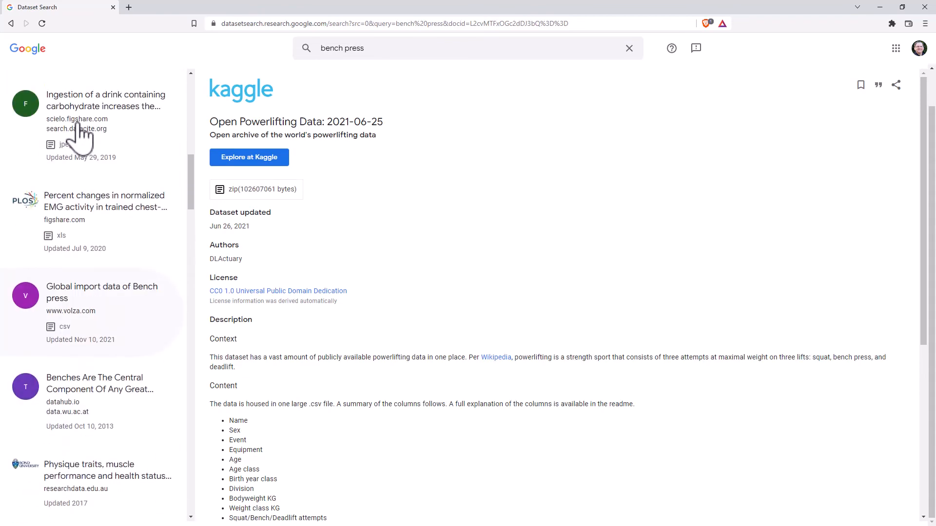
scroll("up", 3)
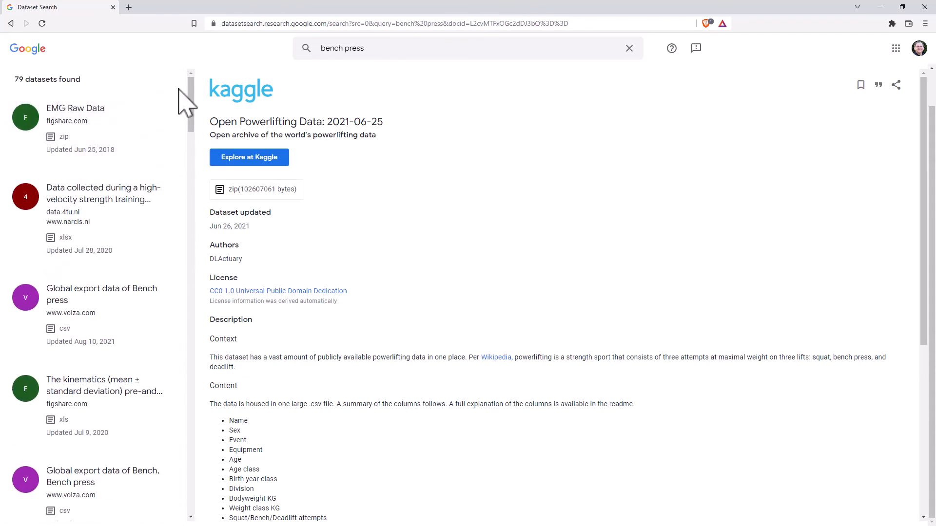
mouse_move(586, 135)
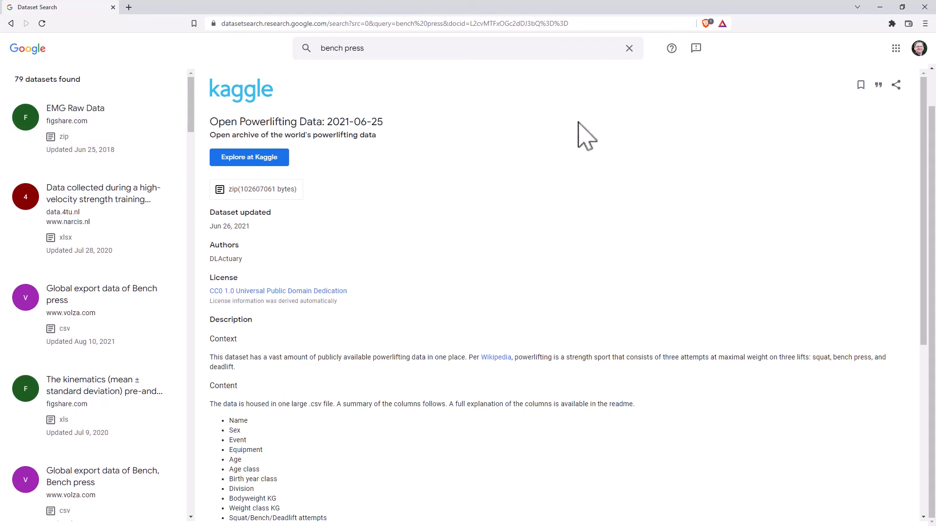
mouse_move(443, 85)
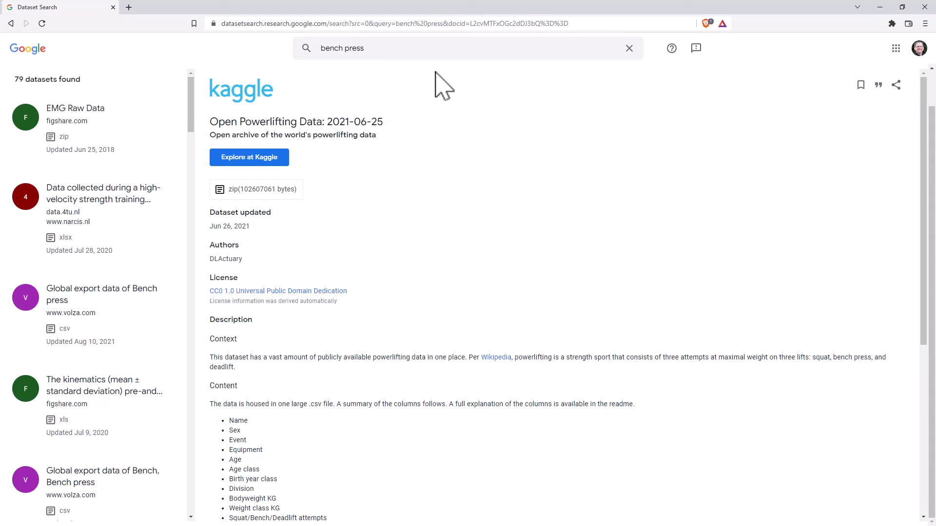
mouse_move(588, 127)
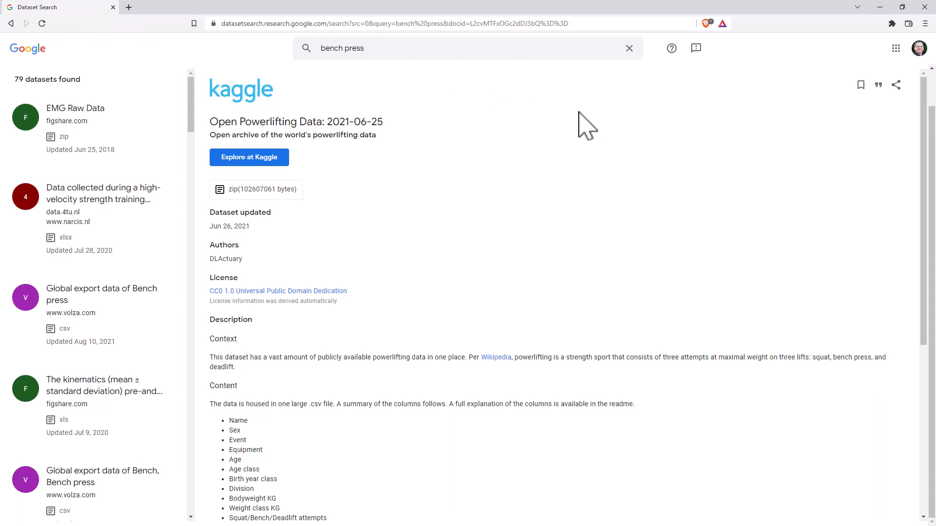
mouse_move(542, 137)
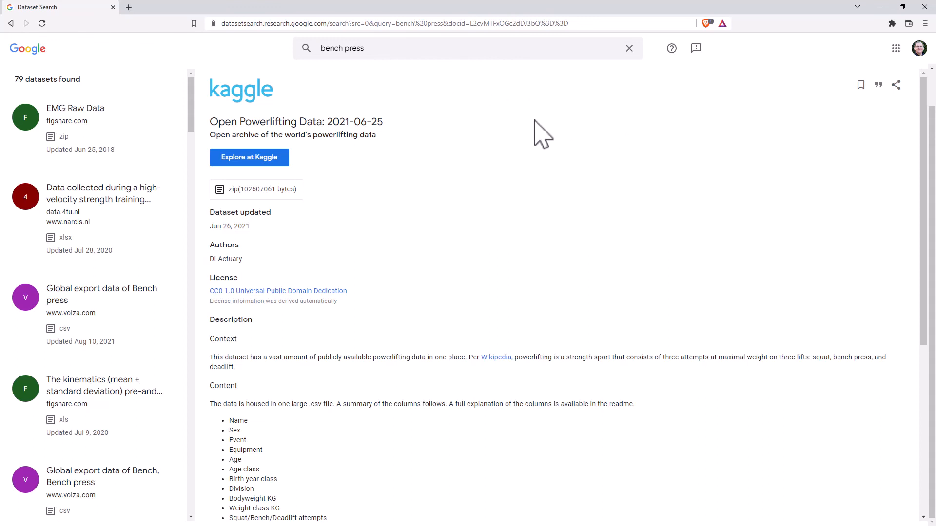
mouse_move(531, 173)
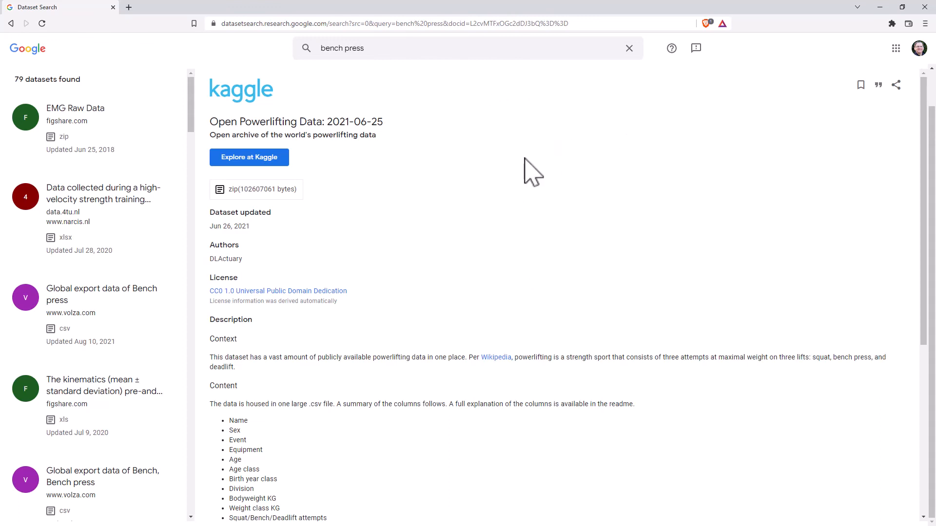
mouse_move(498, 144)
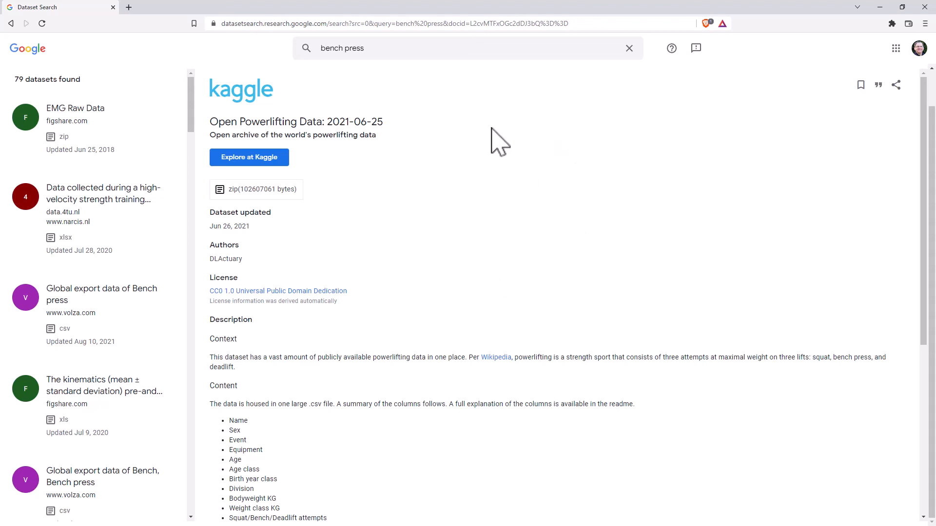